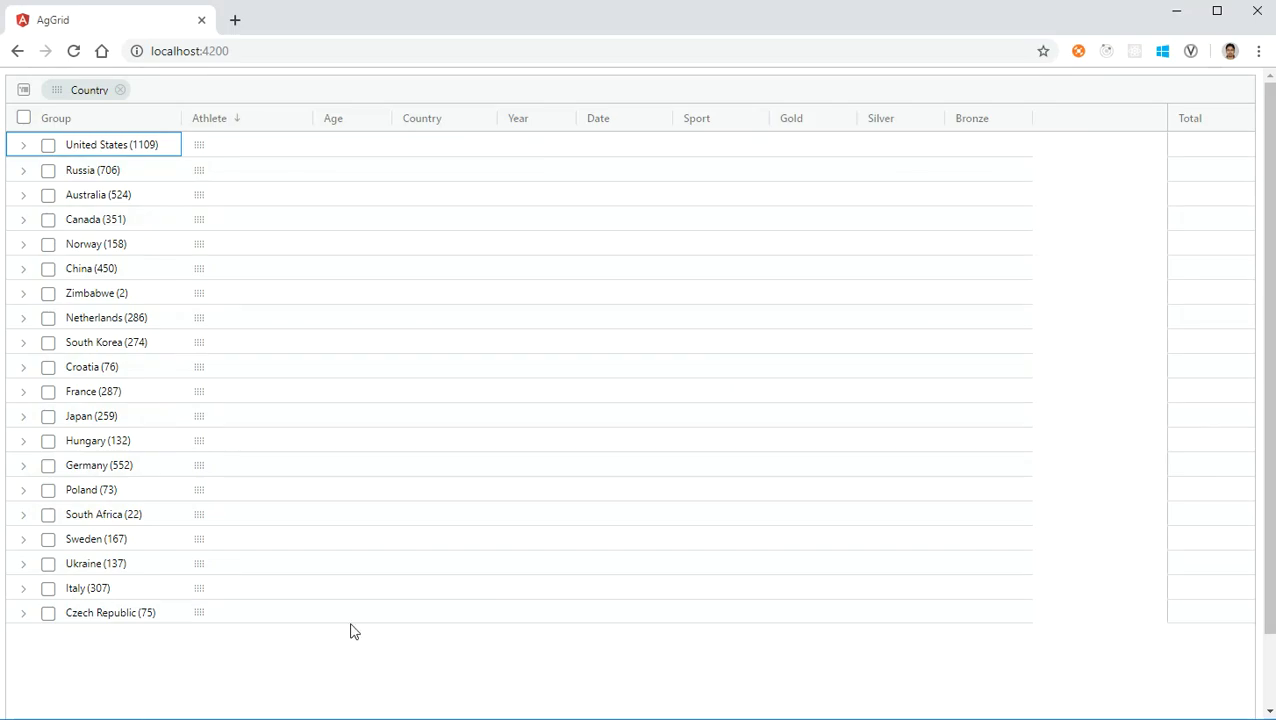
mouse_move(779, 149)
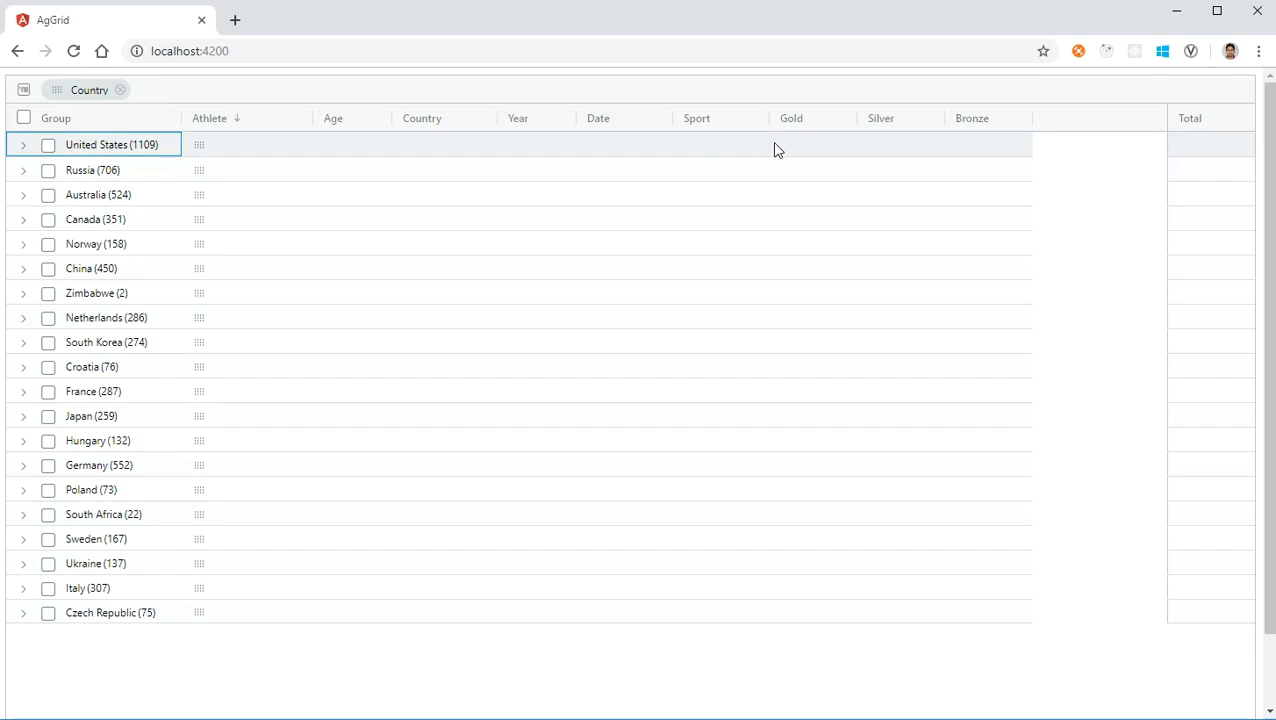
mouse_move(249, 151)
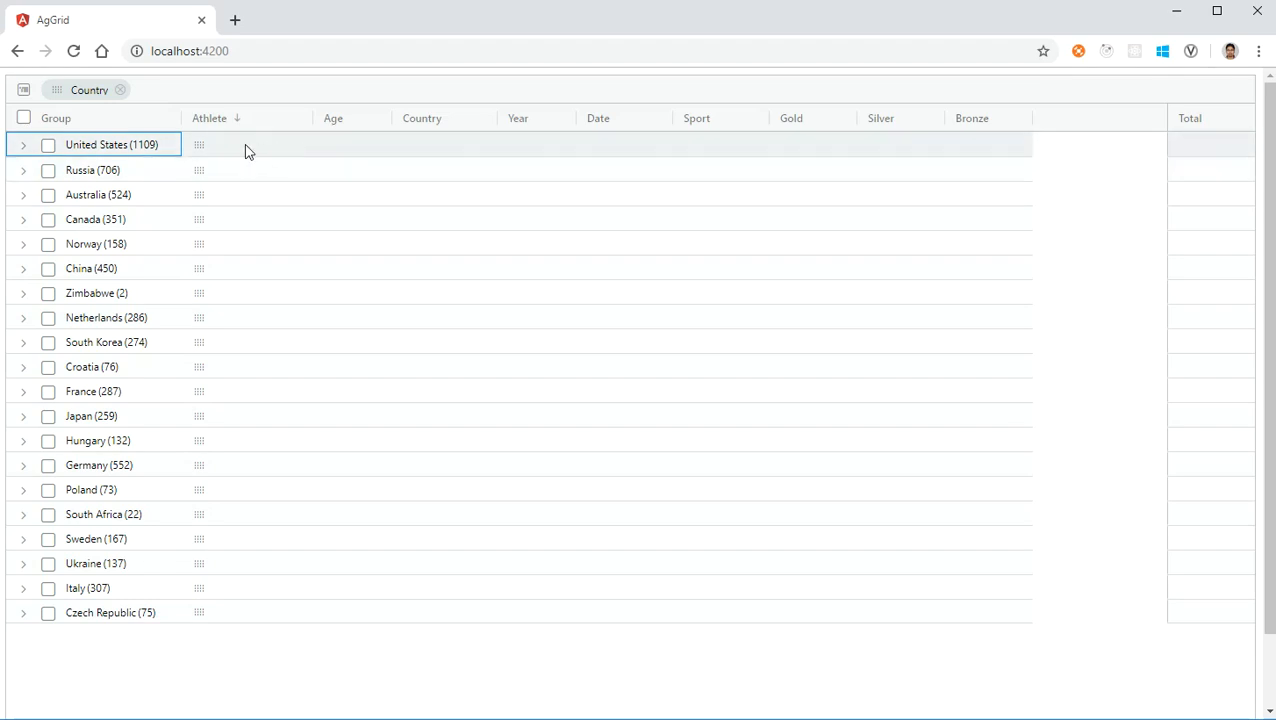
mouse_move(125, 181)
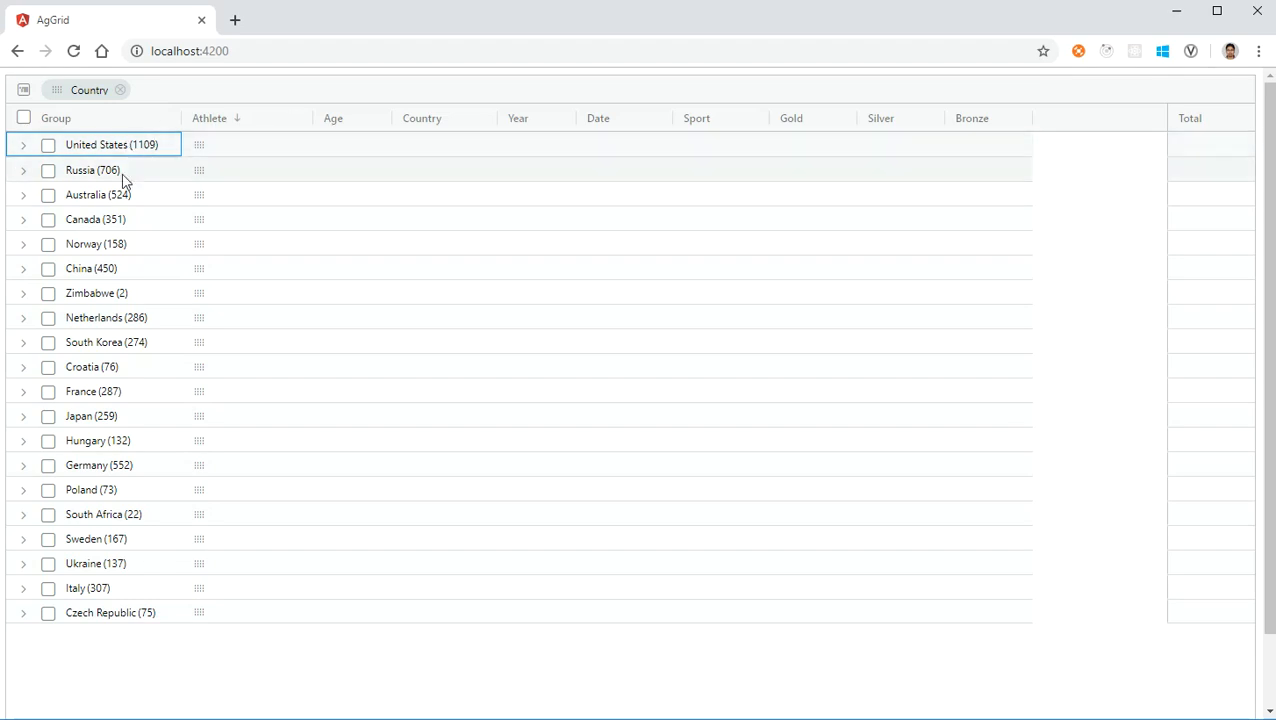
mouse_move(130, 130)
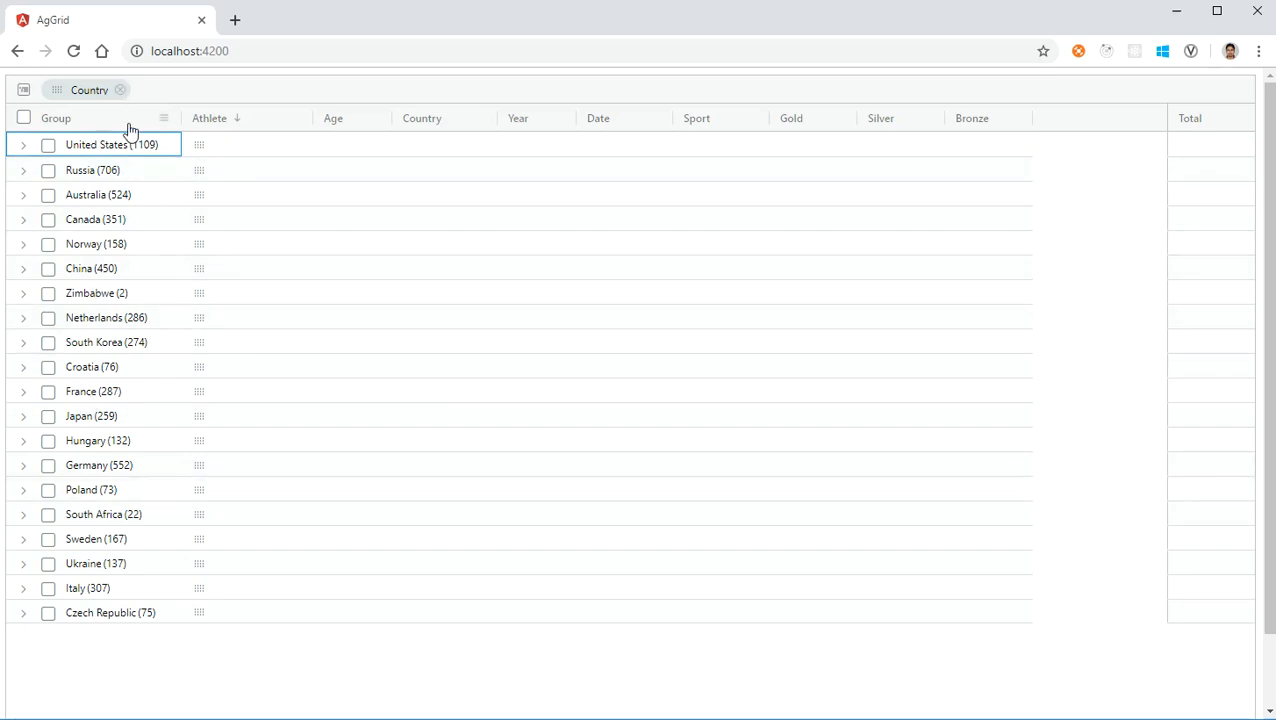
mouse_move(220, 126)
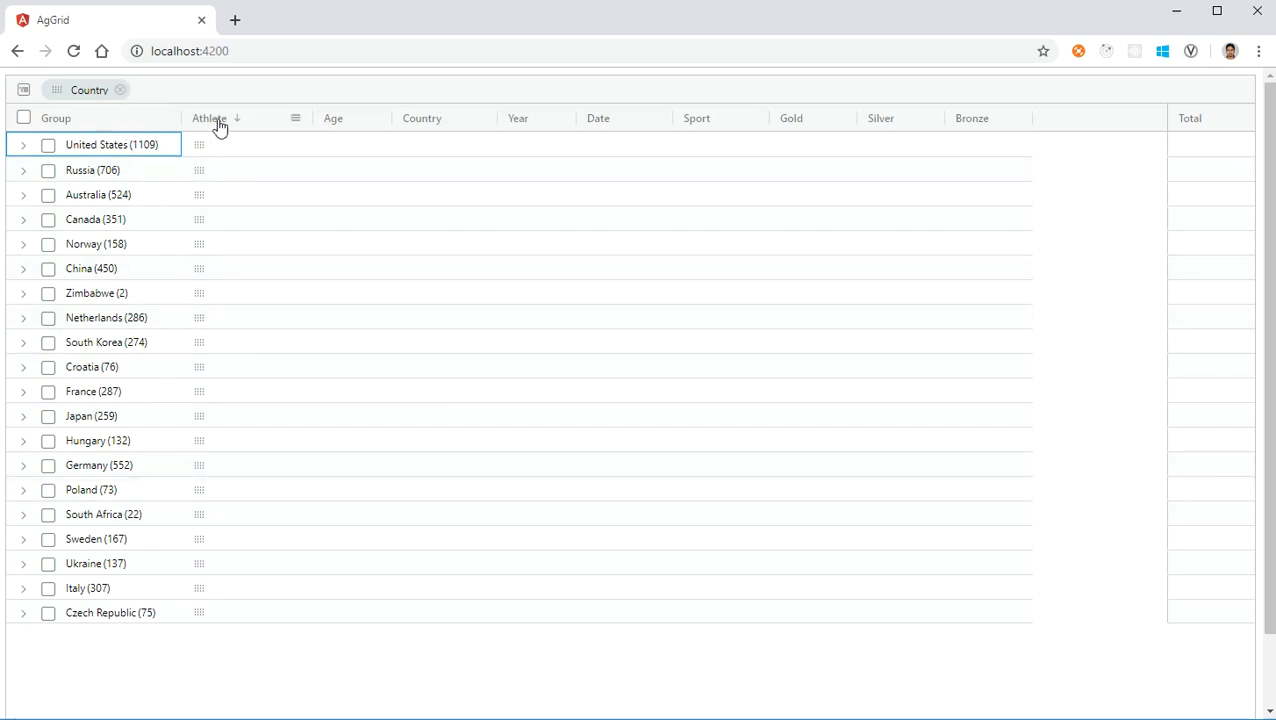
mouse_move(530, 122)
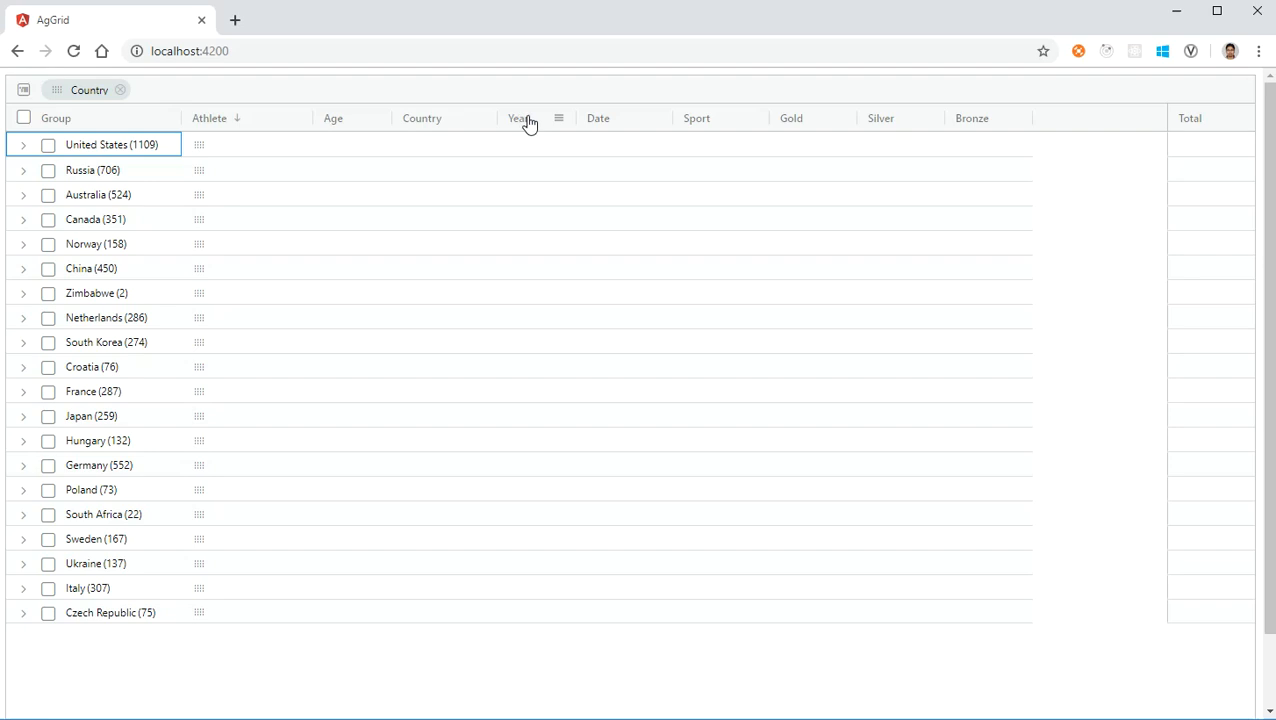
mouse_move(798, 132)
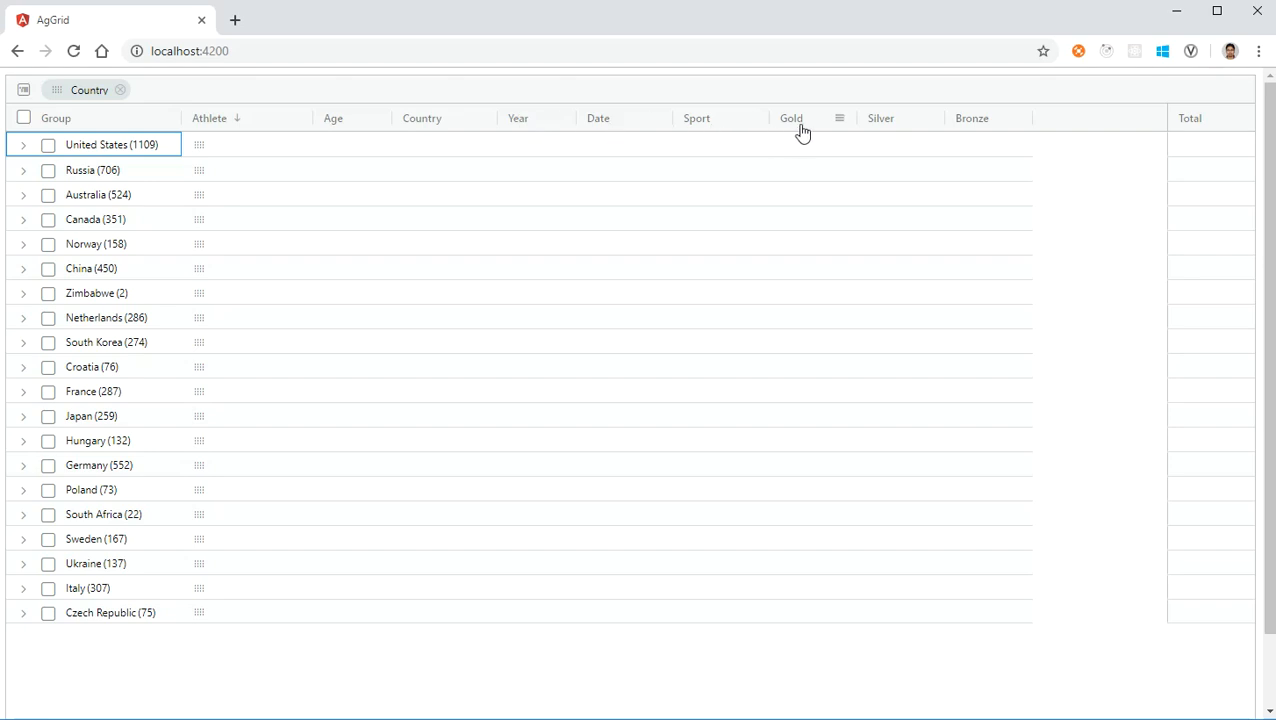
mouse_move(965, 138)
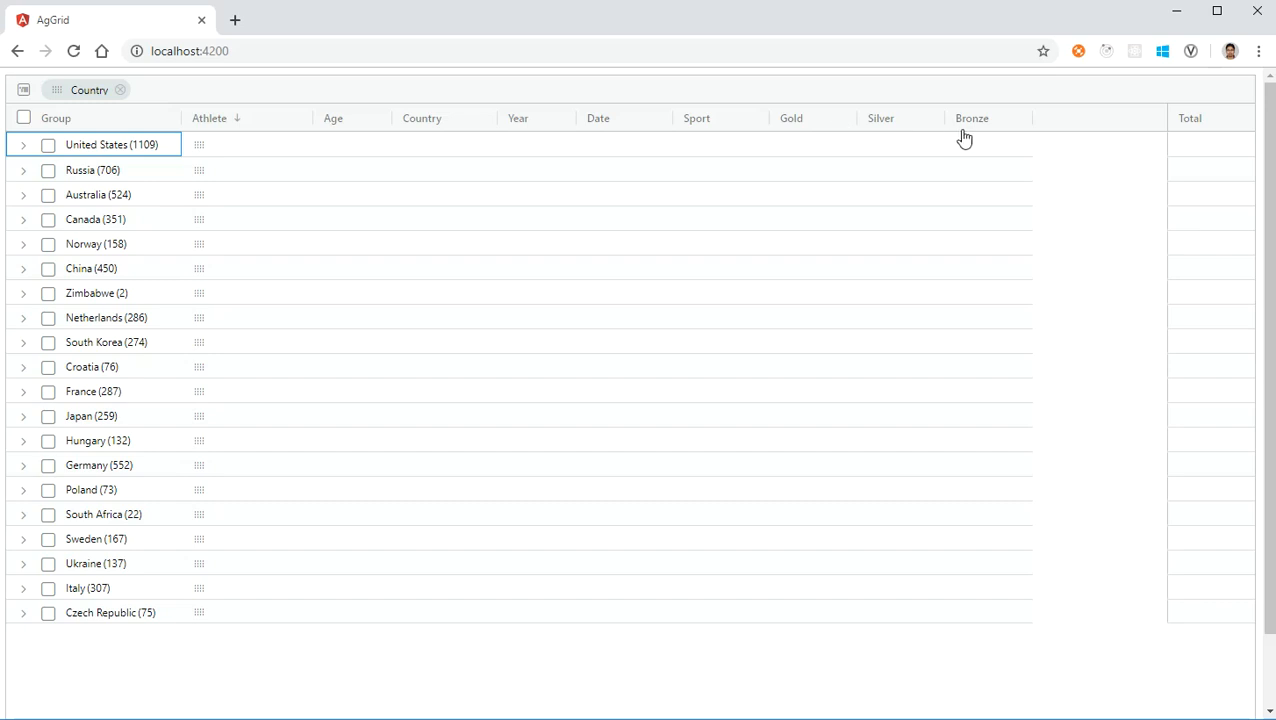
mouse_move(918, 132)
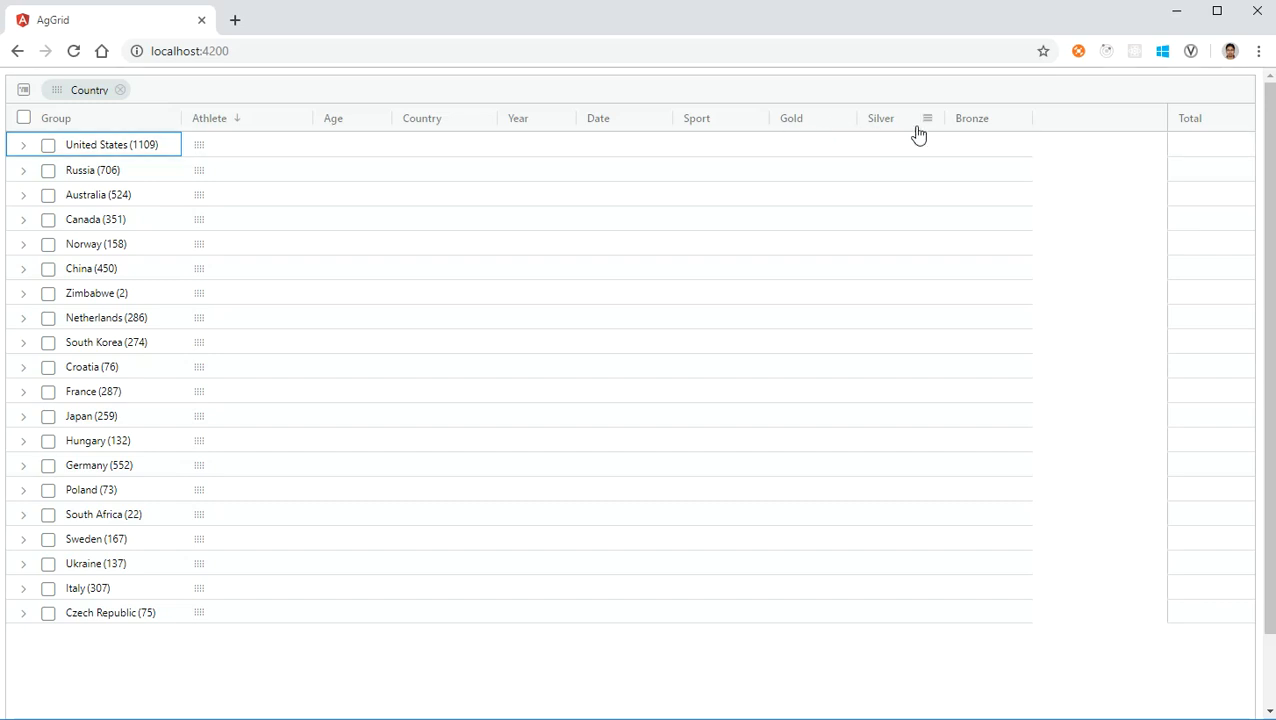
mouse_move(1190, 120)
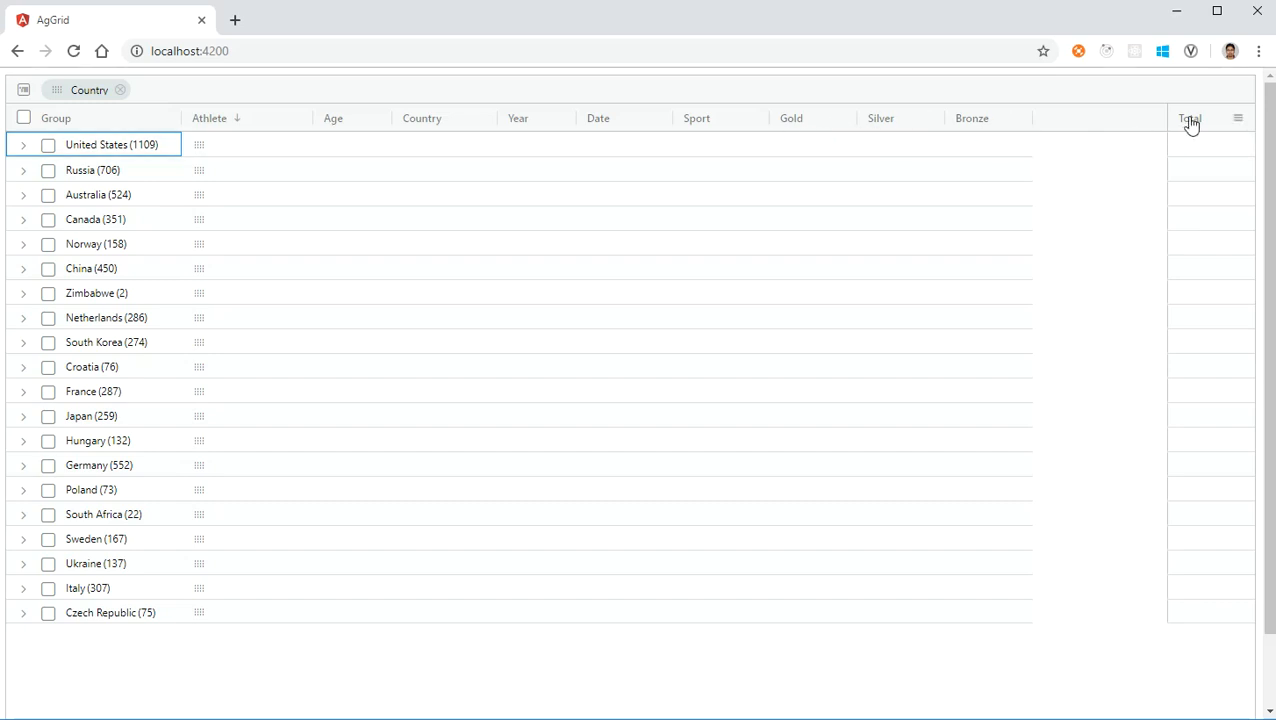
mouse_move(810, 137)
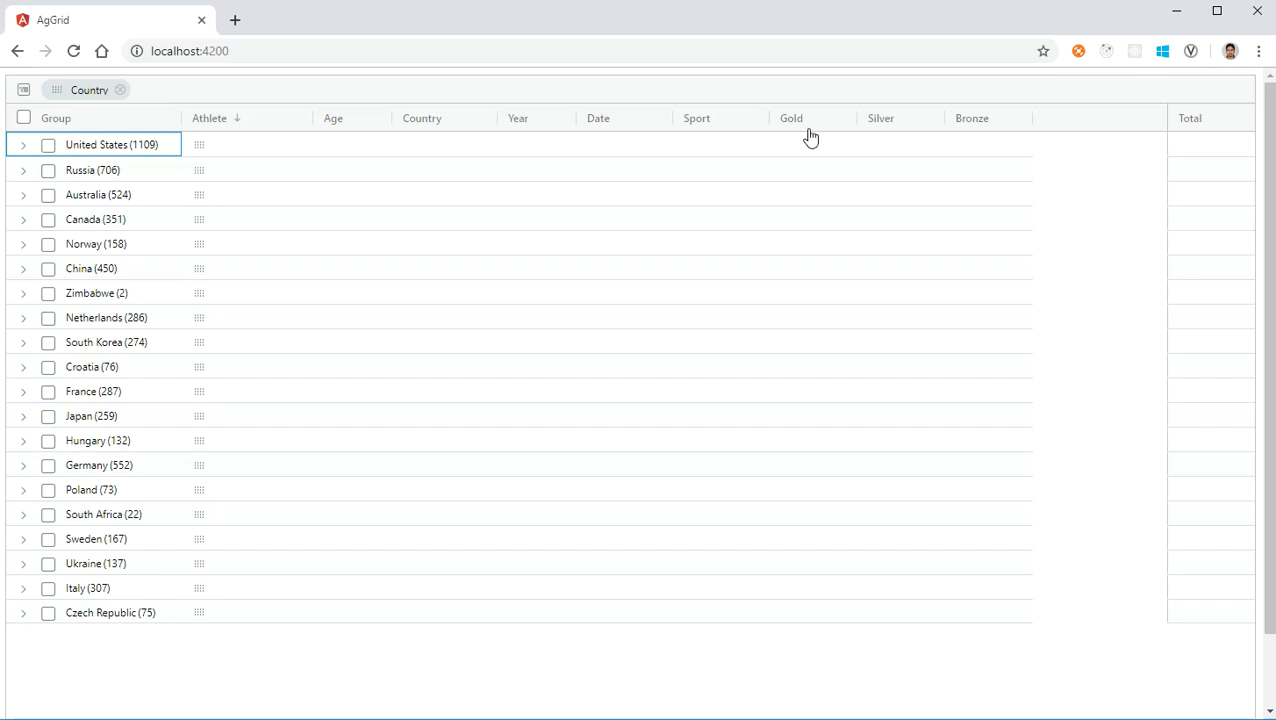
mouse_move(640, 147)
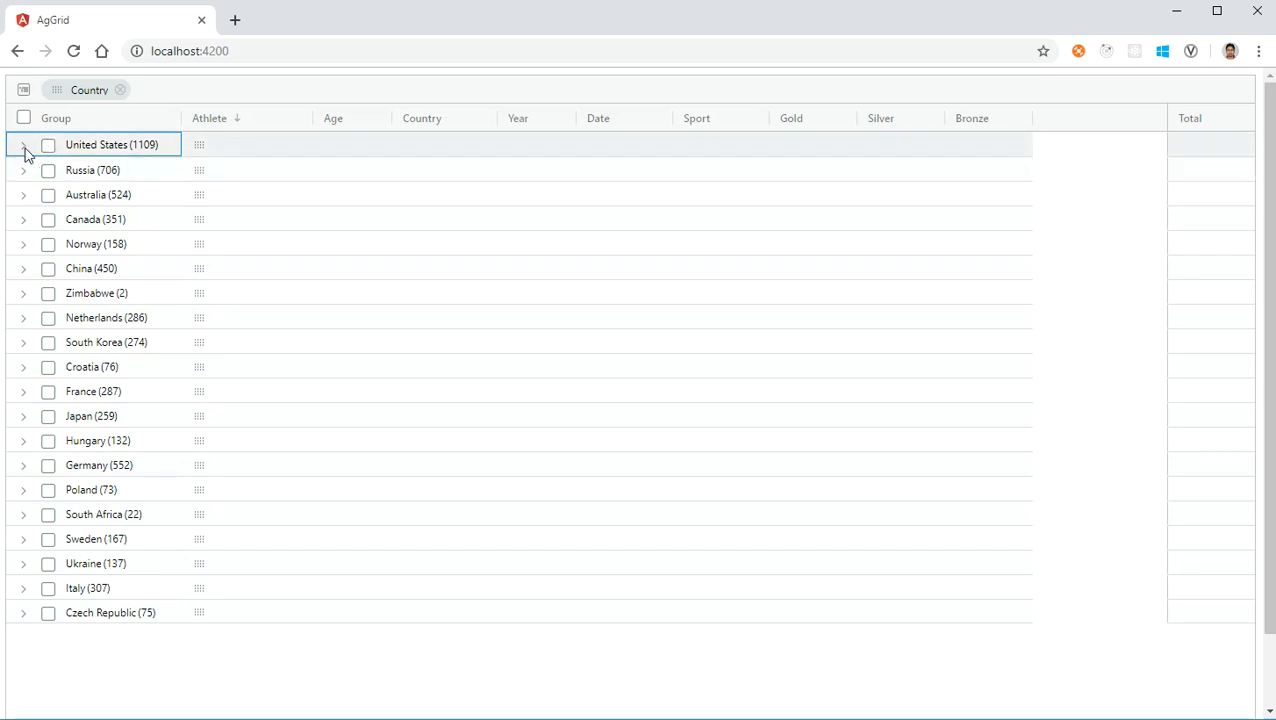
Expand the United States (1109) group and sort athletes by name, A to Z
click(23, 144)
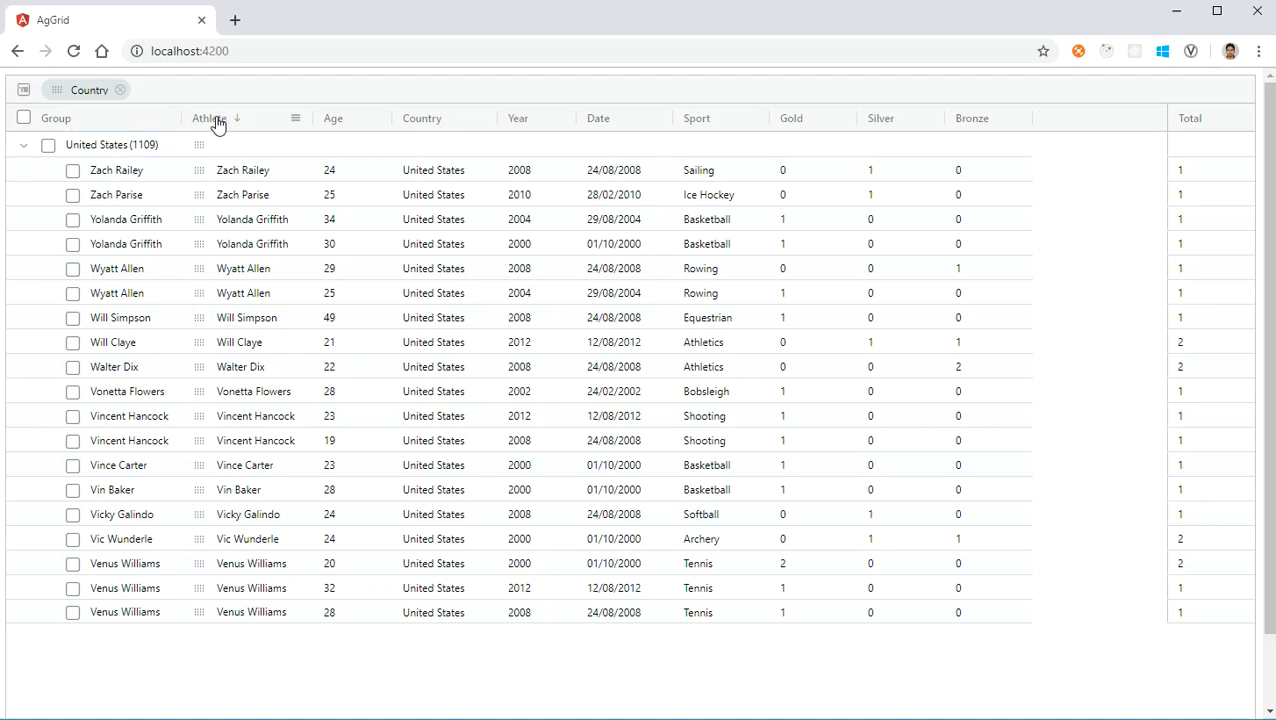
click(209, 118)
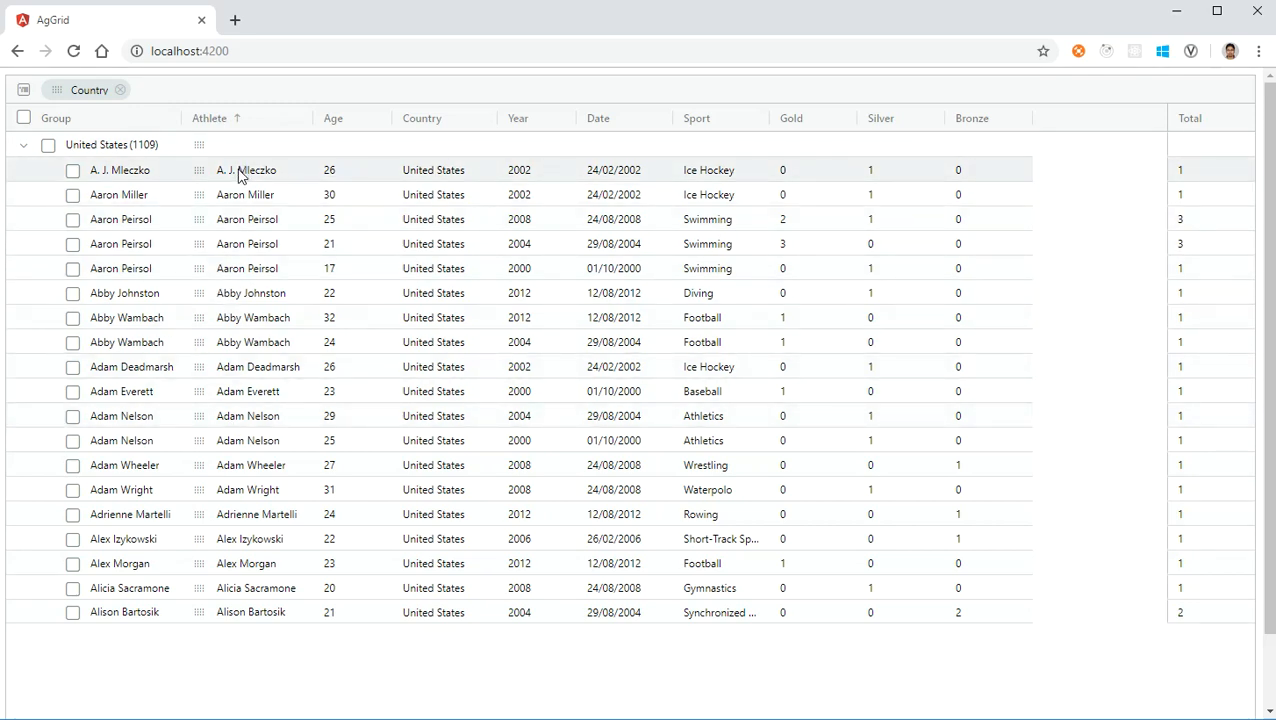
mouse_move(237, 194)
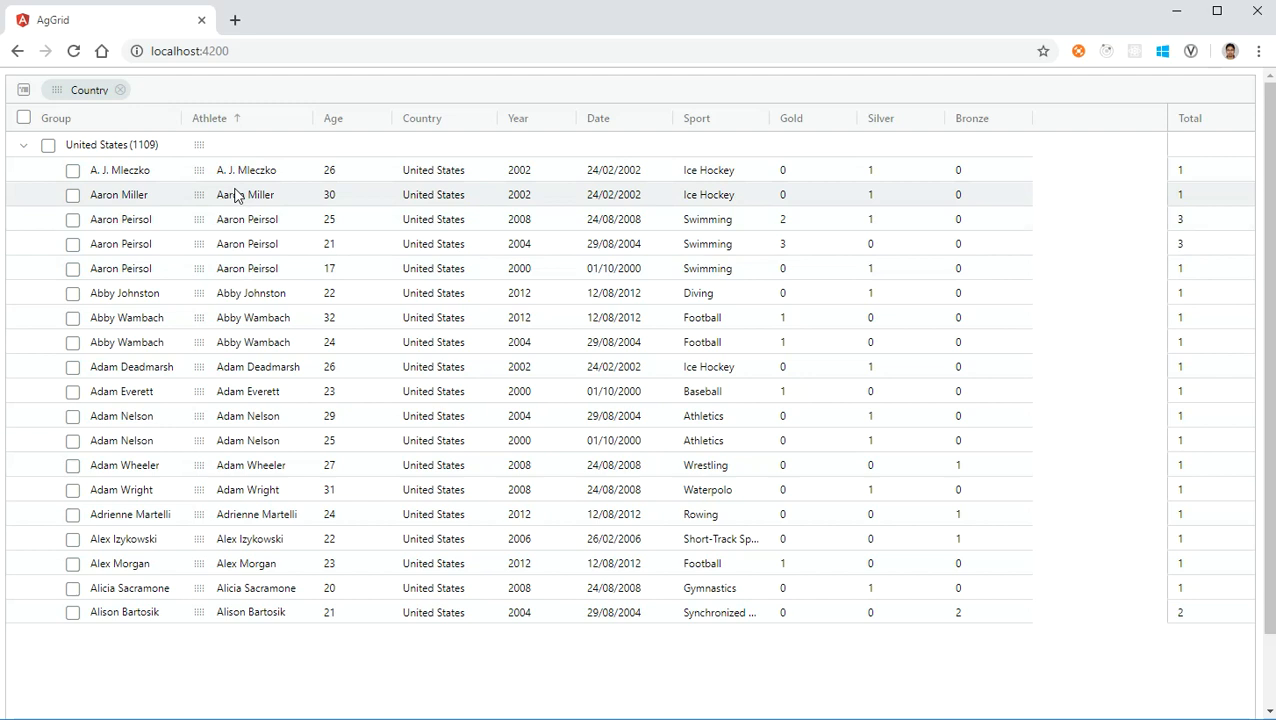
mouse_move(218, 138)
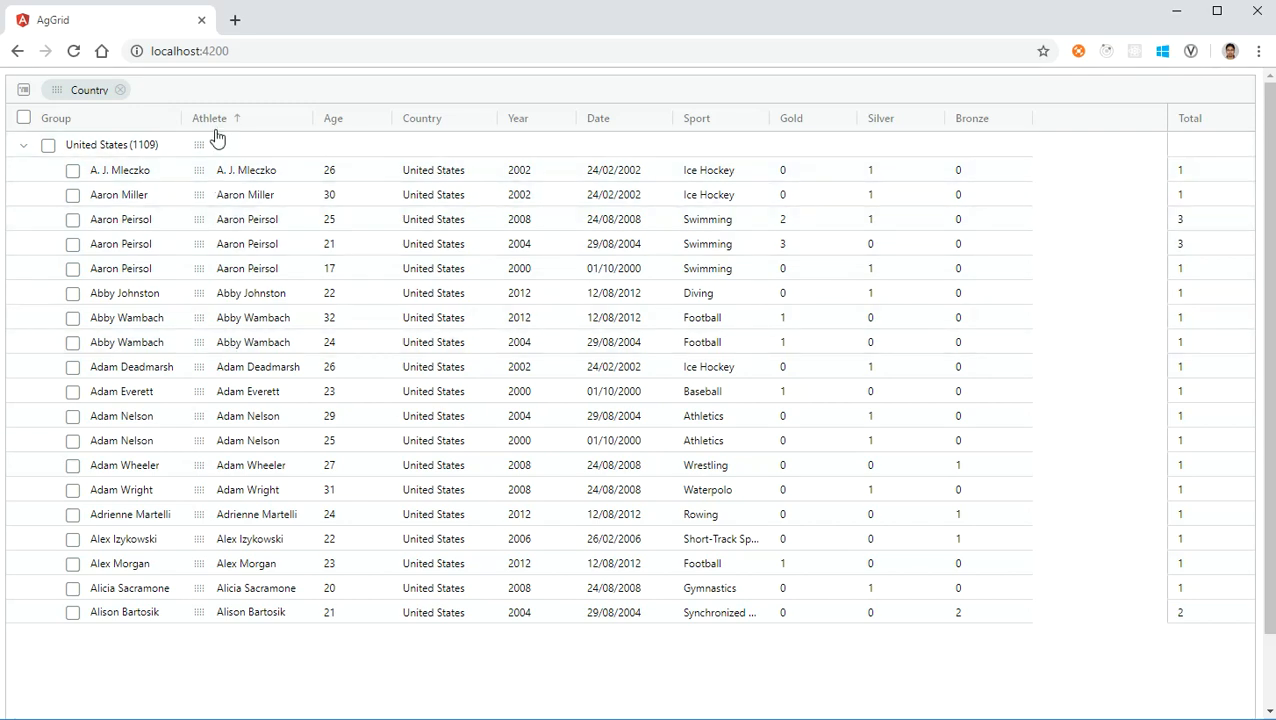
mouse_move(218, 130)
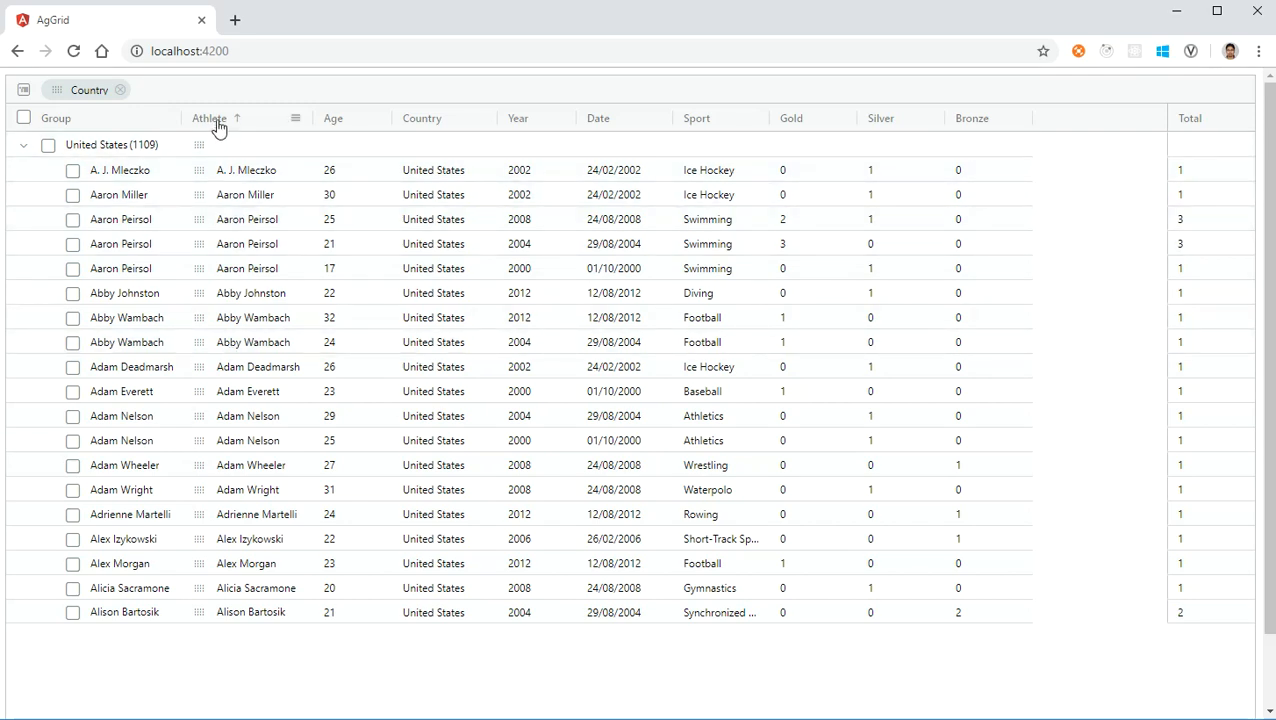
Sort the United States athletes by age ascending (15 first) and show the Age column menu
click(208, 118)
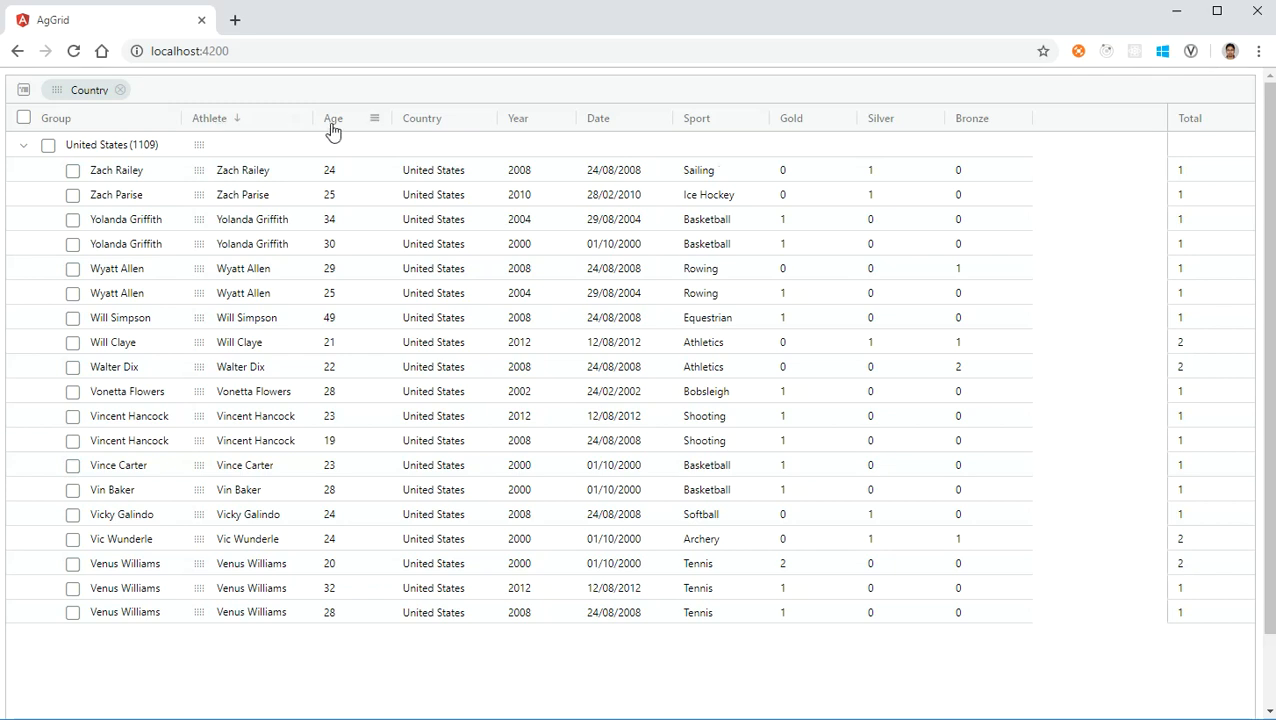
click(333, 118)
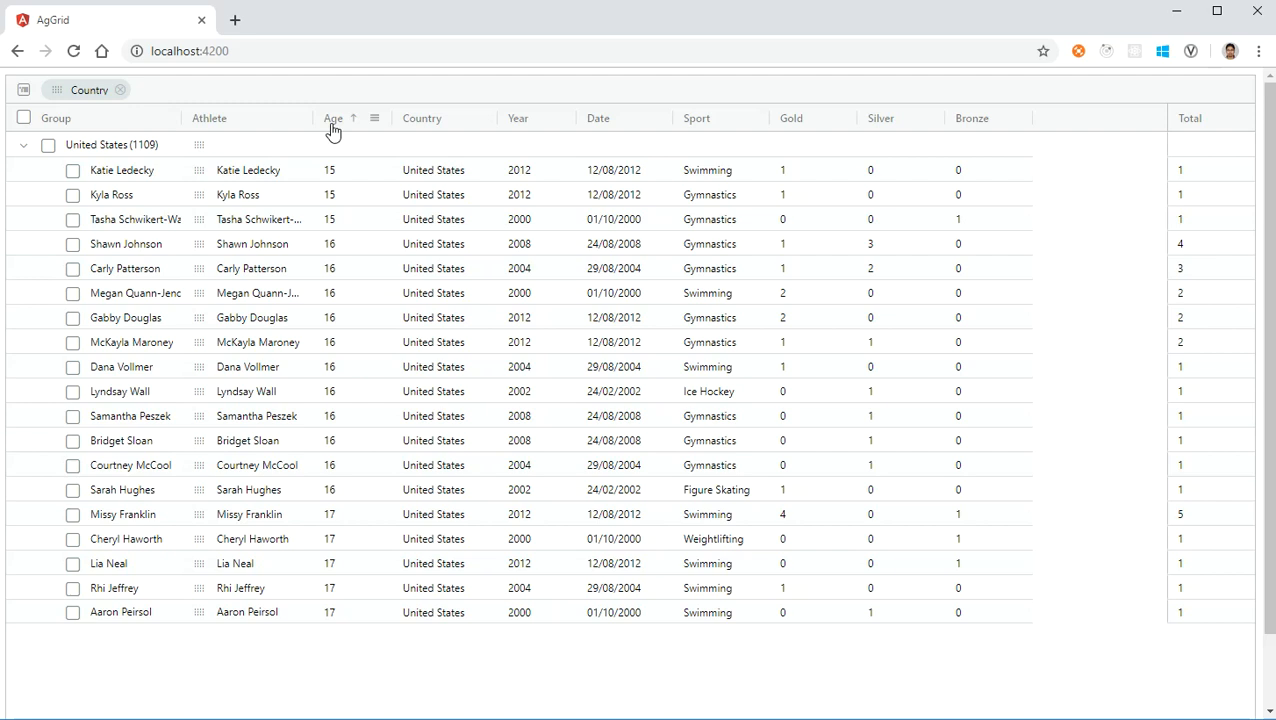
click(333, 118)
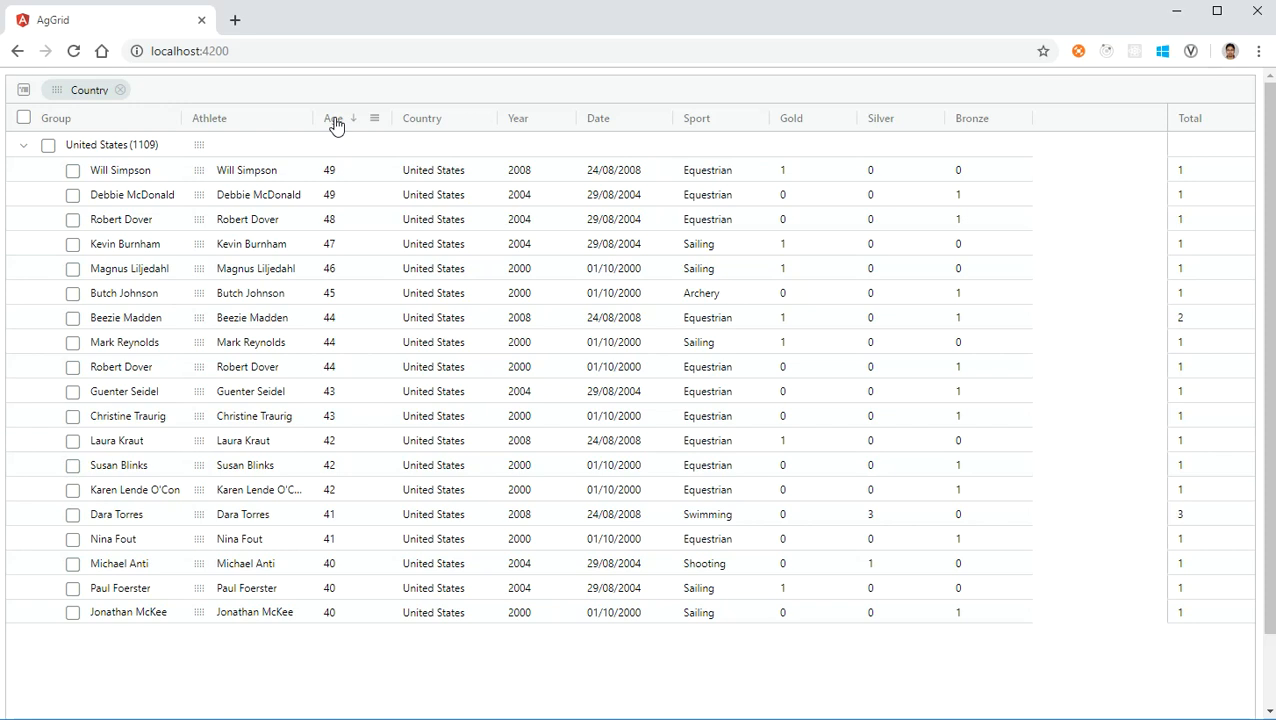
key(alt+tab)
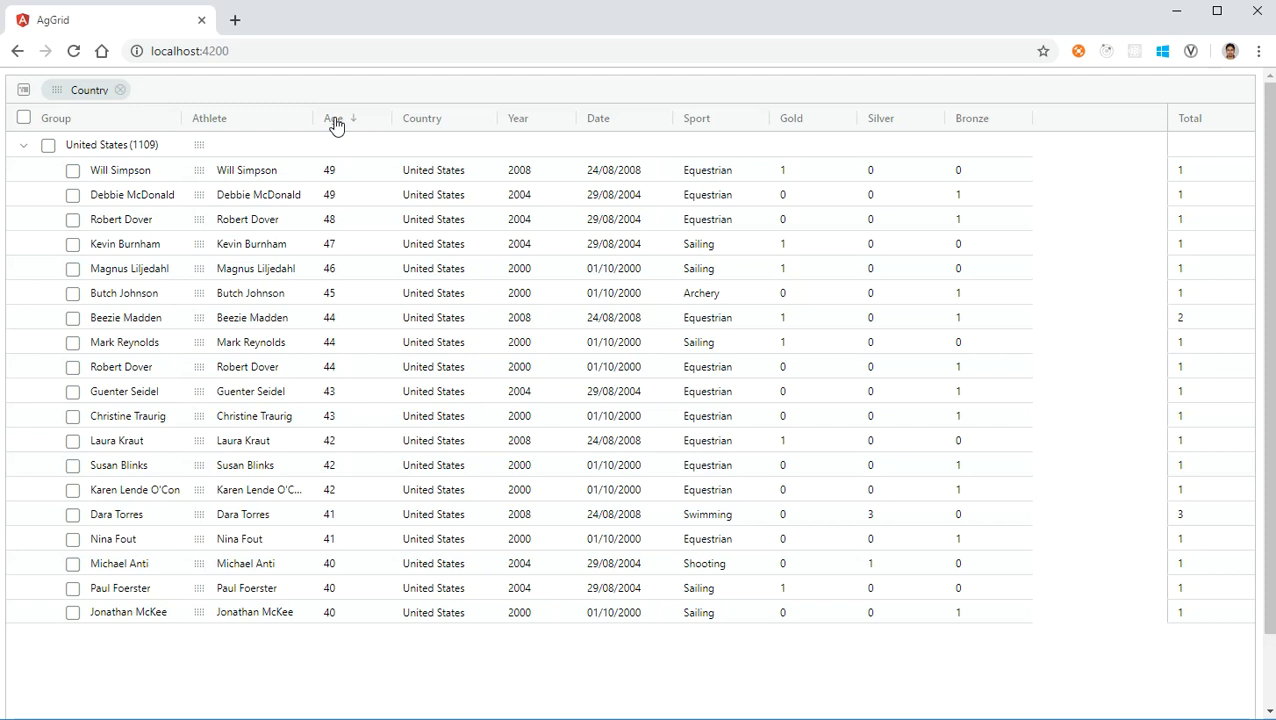
click(333, 118)
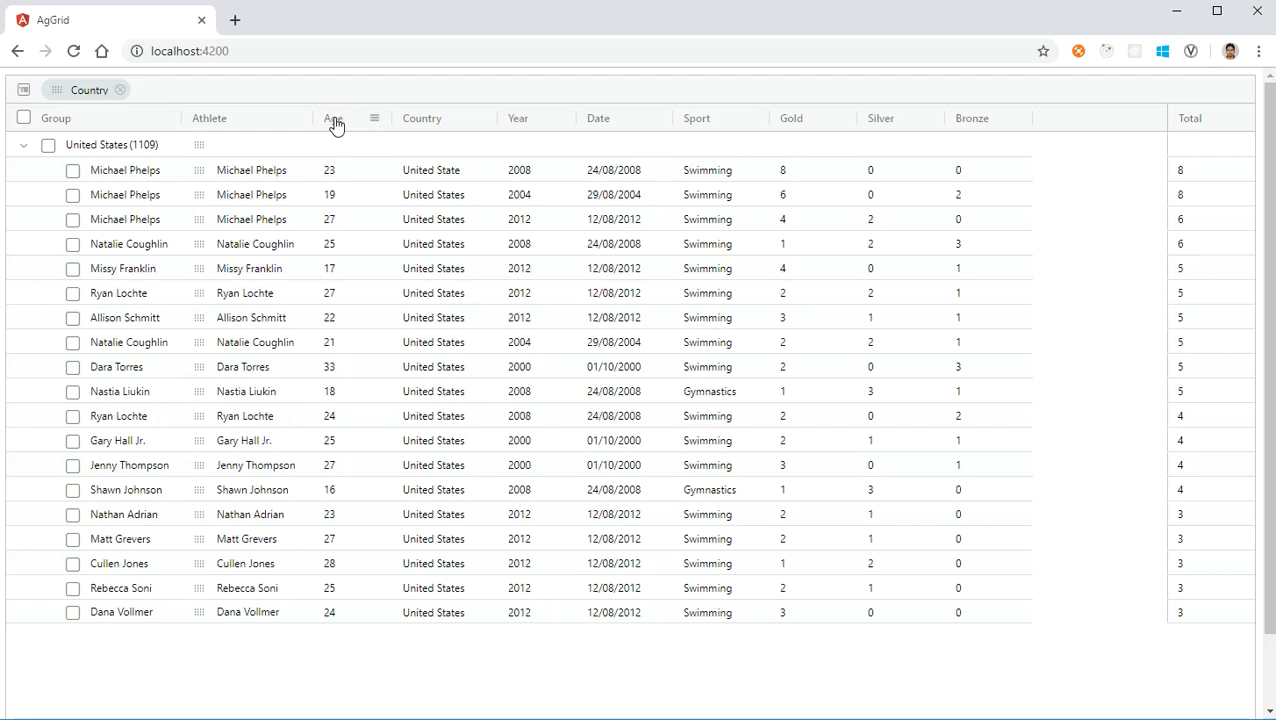
click(333, 118)
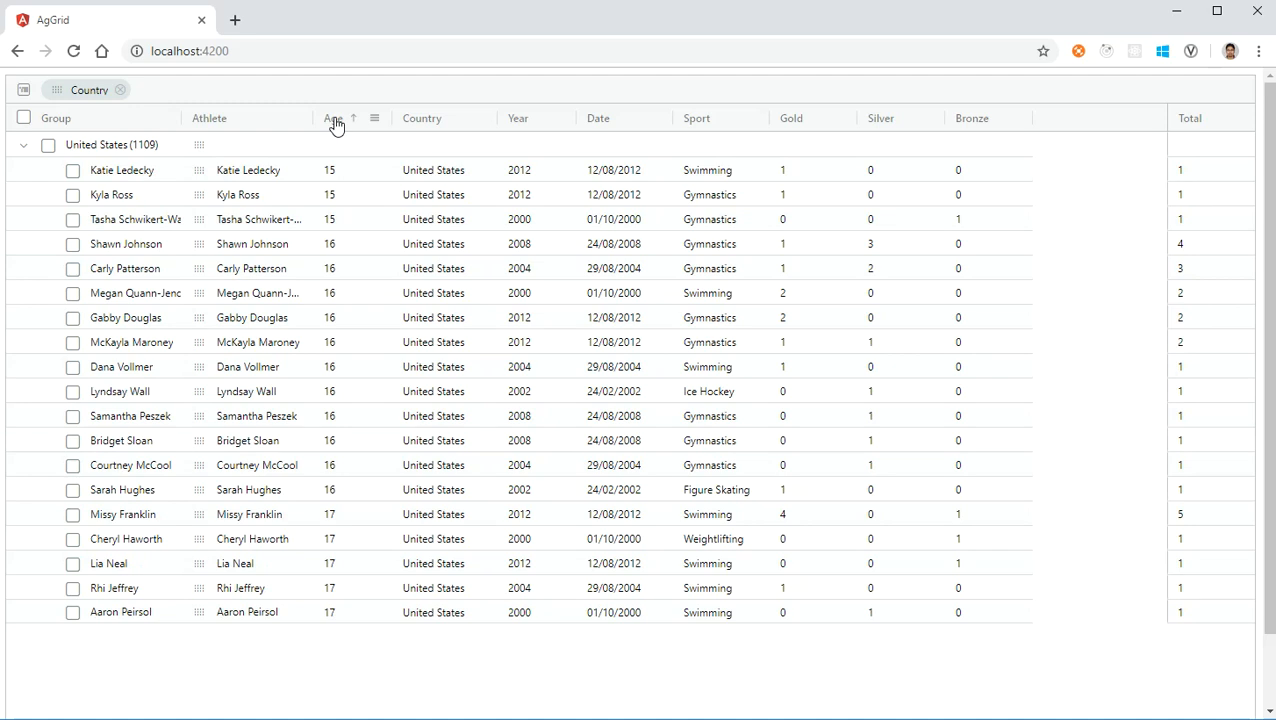
click(375, 118)
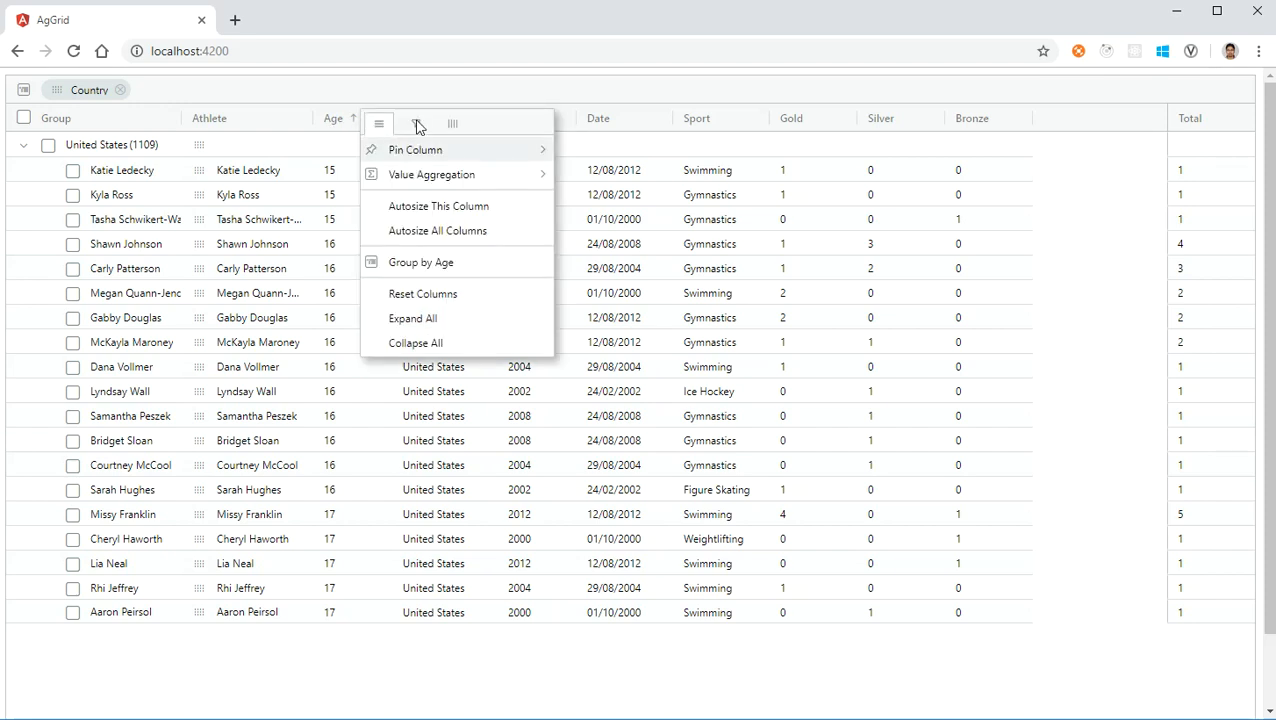
Filter the Age column to equal 15
click(417, 123)
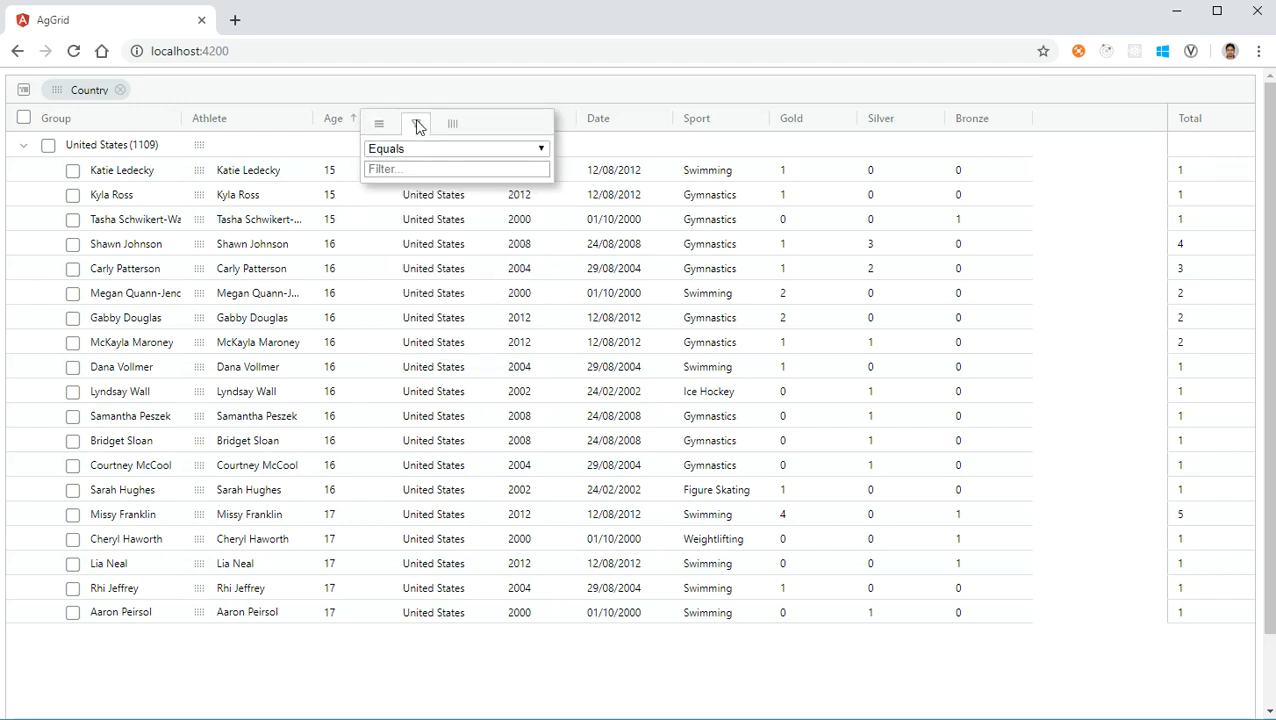
text(15)
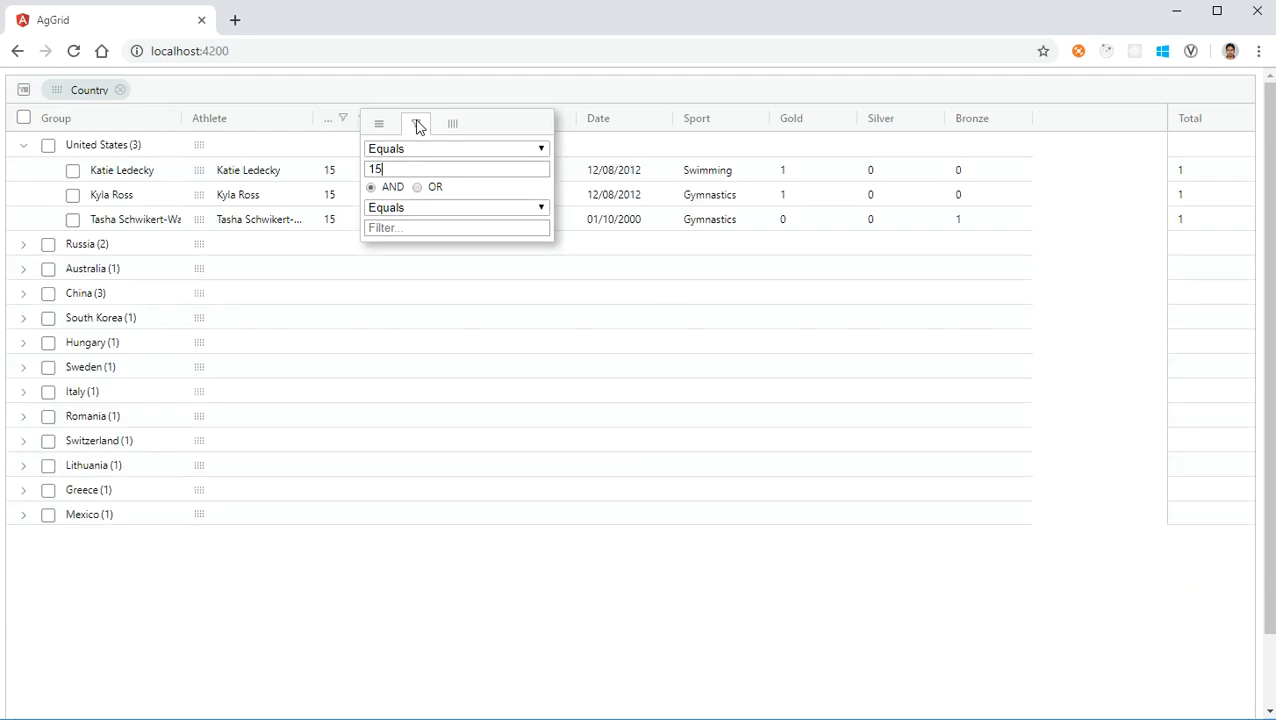
mouse_move(335, 195)
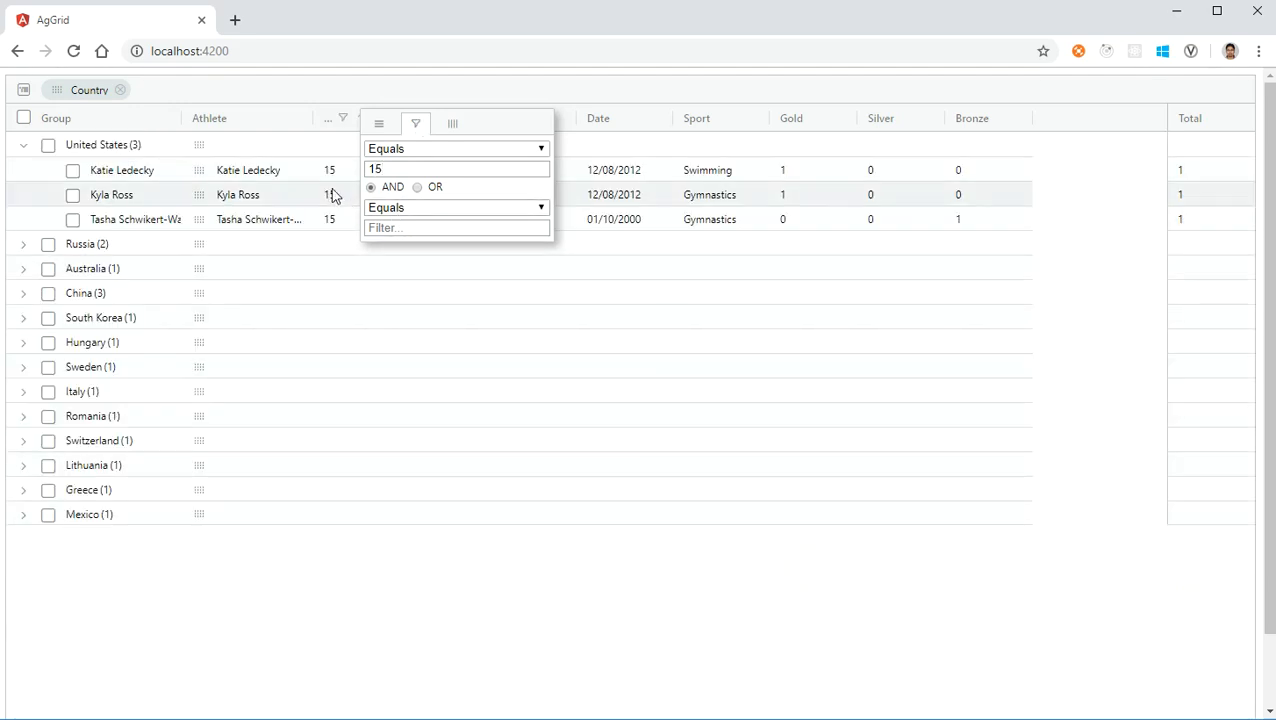
mouse_move(340, 200)
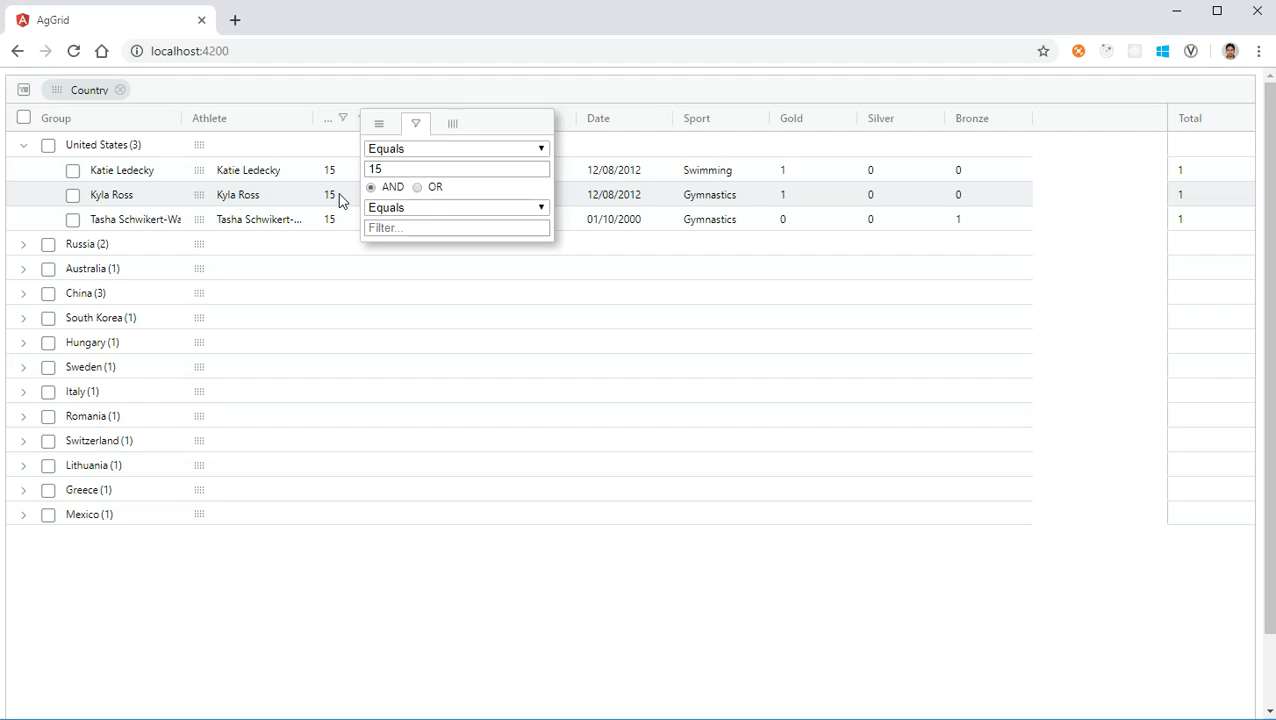
mouse_move(432, 154)
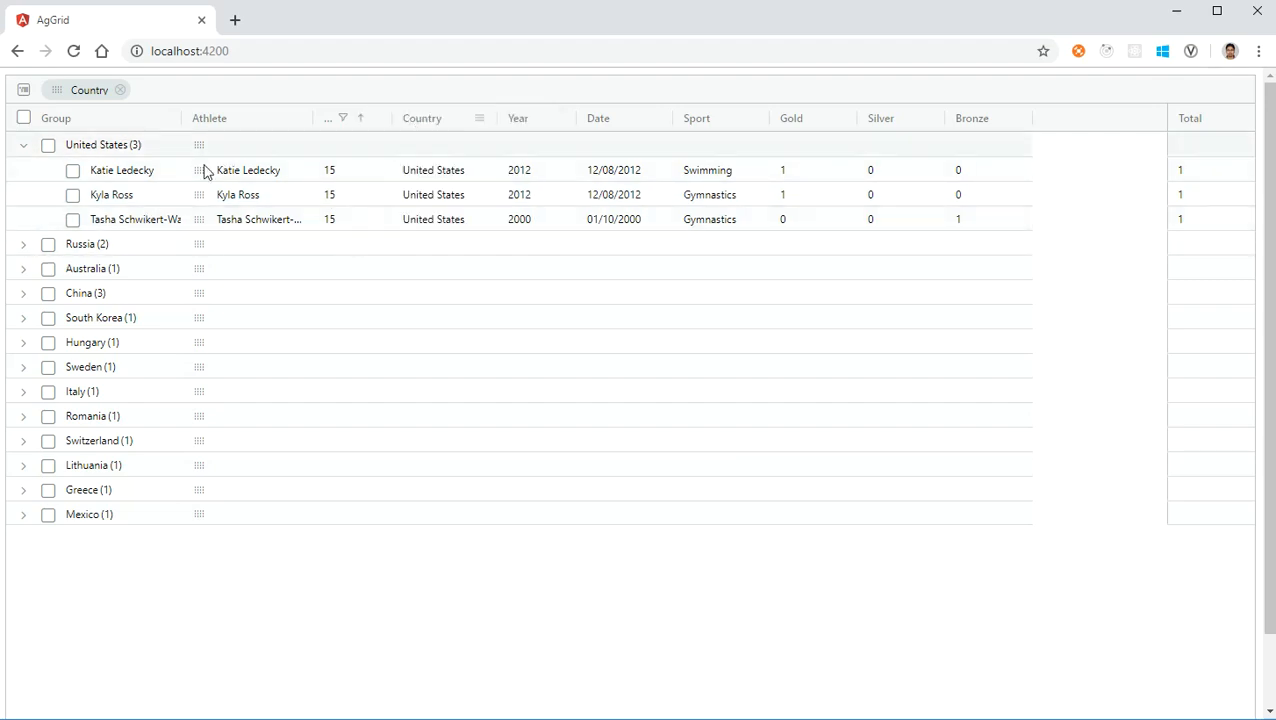
Expand the Russia (2) and Australia (1) groups
click(22, 244)
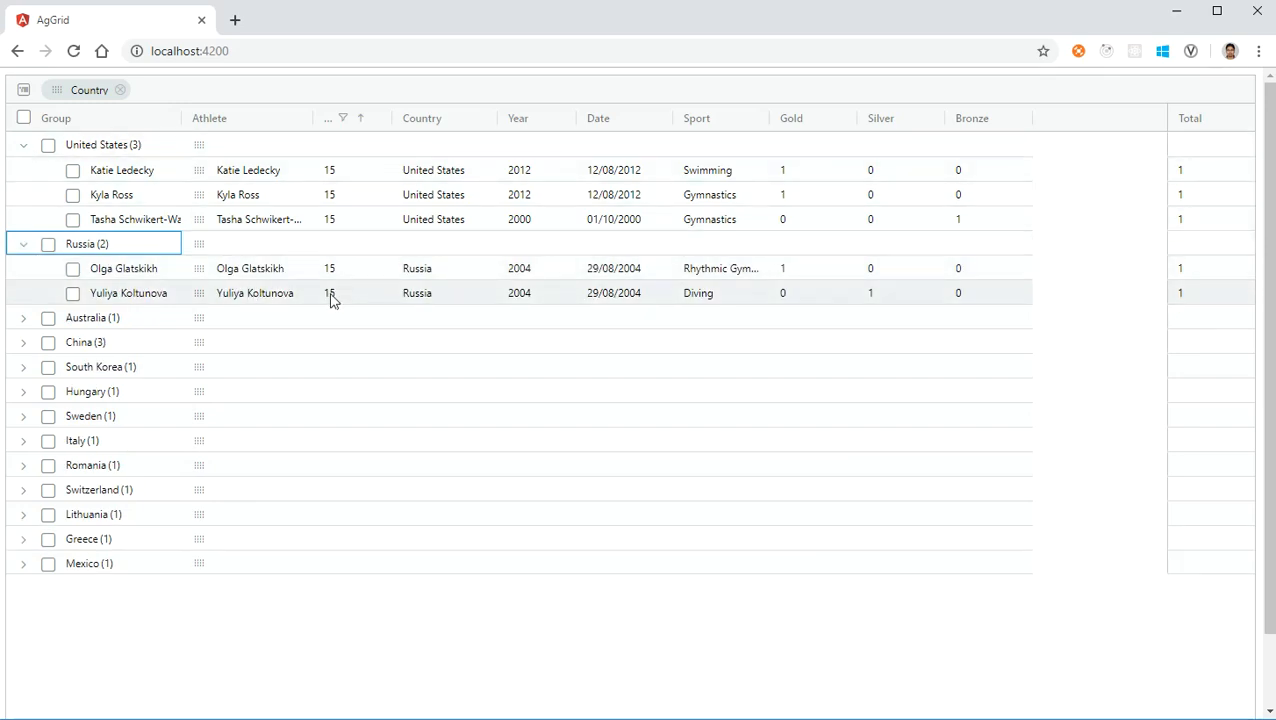
click(22, 317)
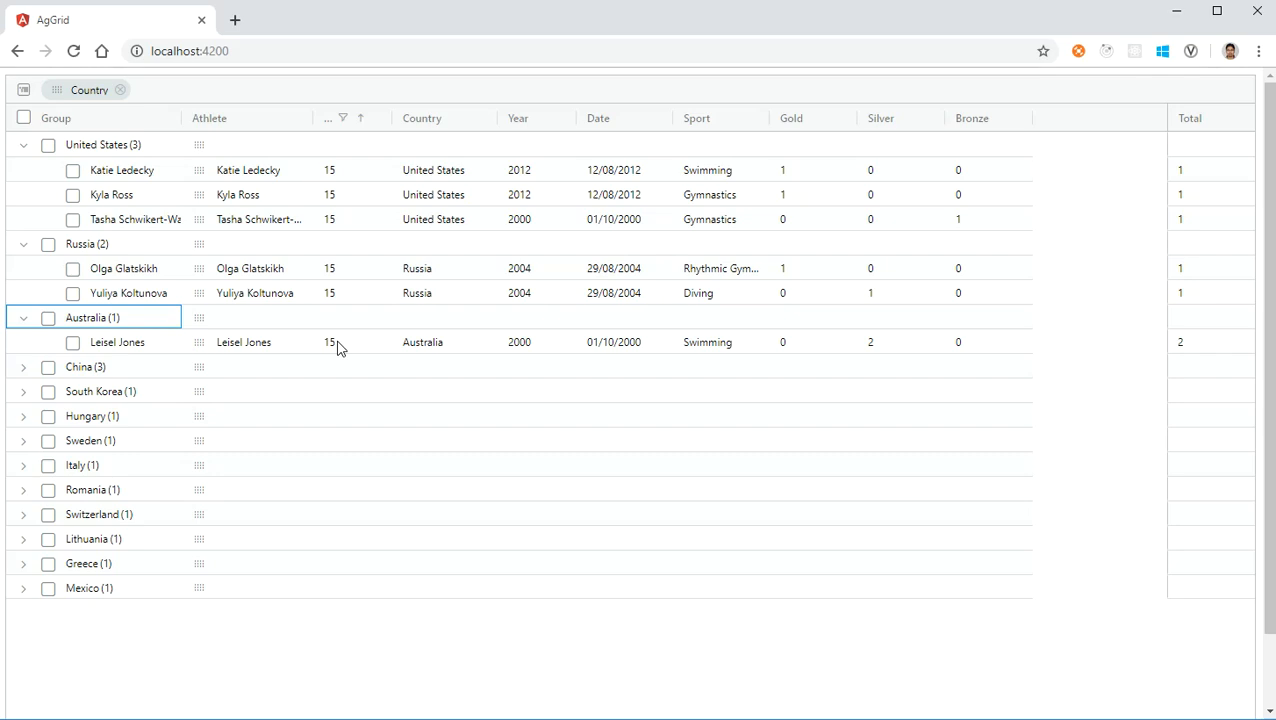
mouse_move(210, 150)
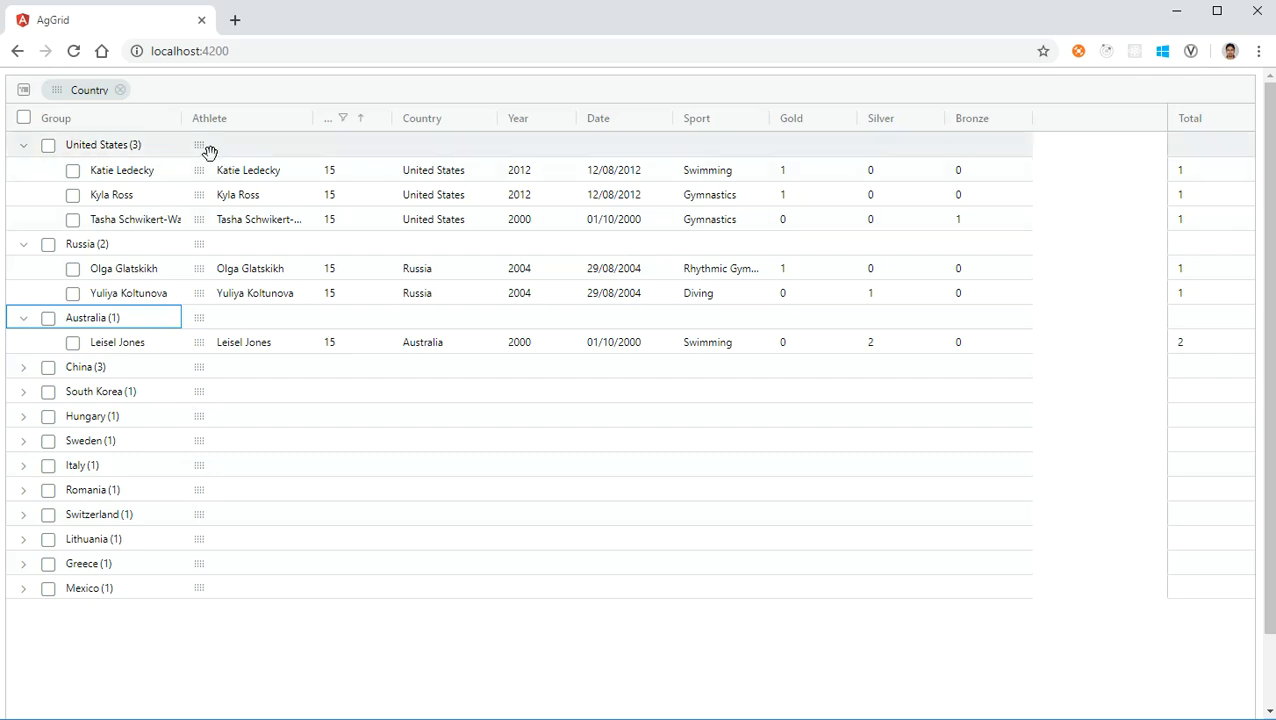
Tick the row checkboxes for Katie Ledecky and Kyla Ross
click(122, 169)
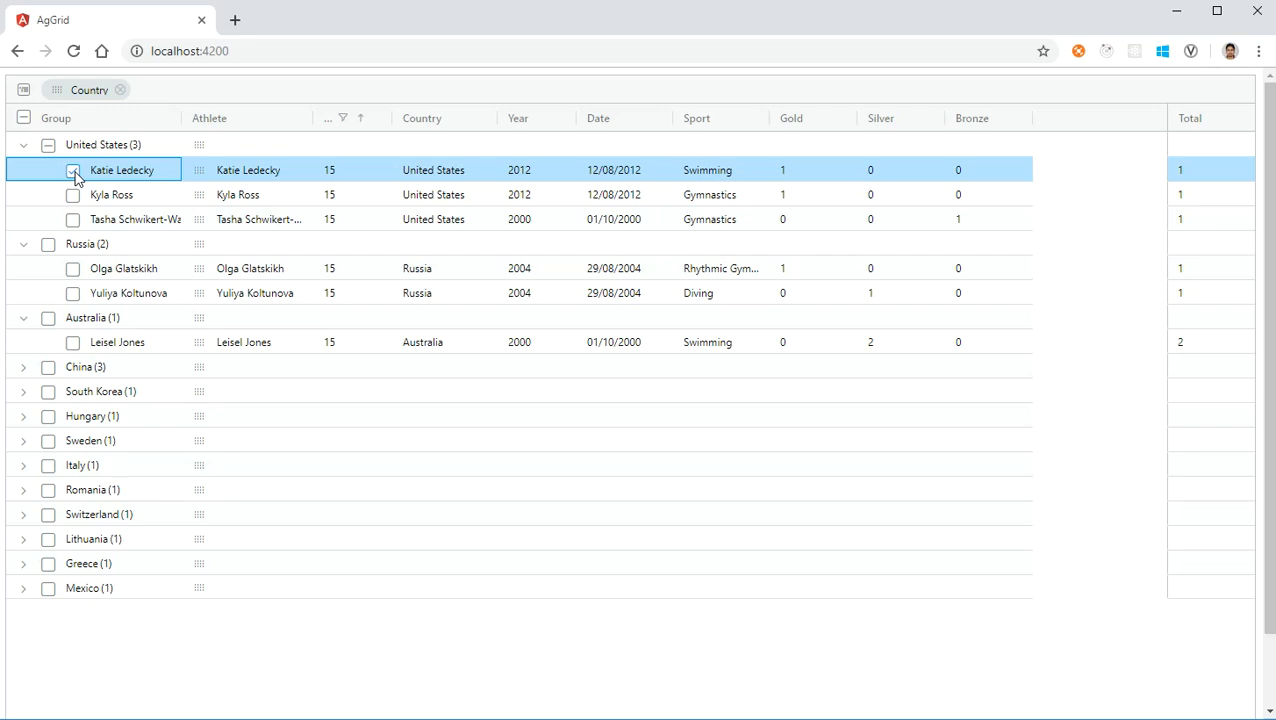
click(72, 169)
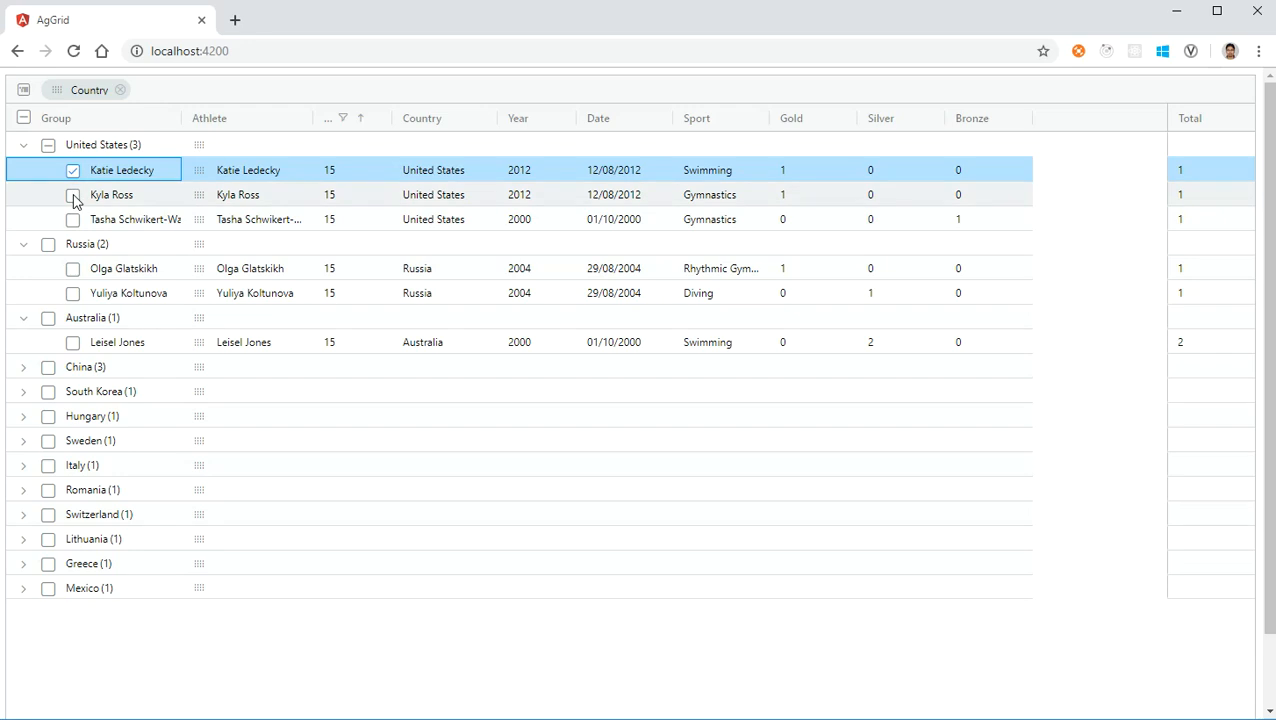
click(72, 194)
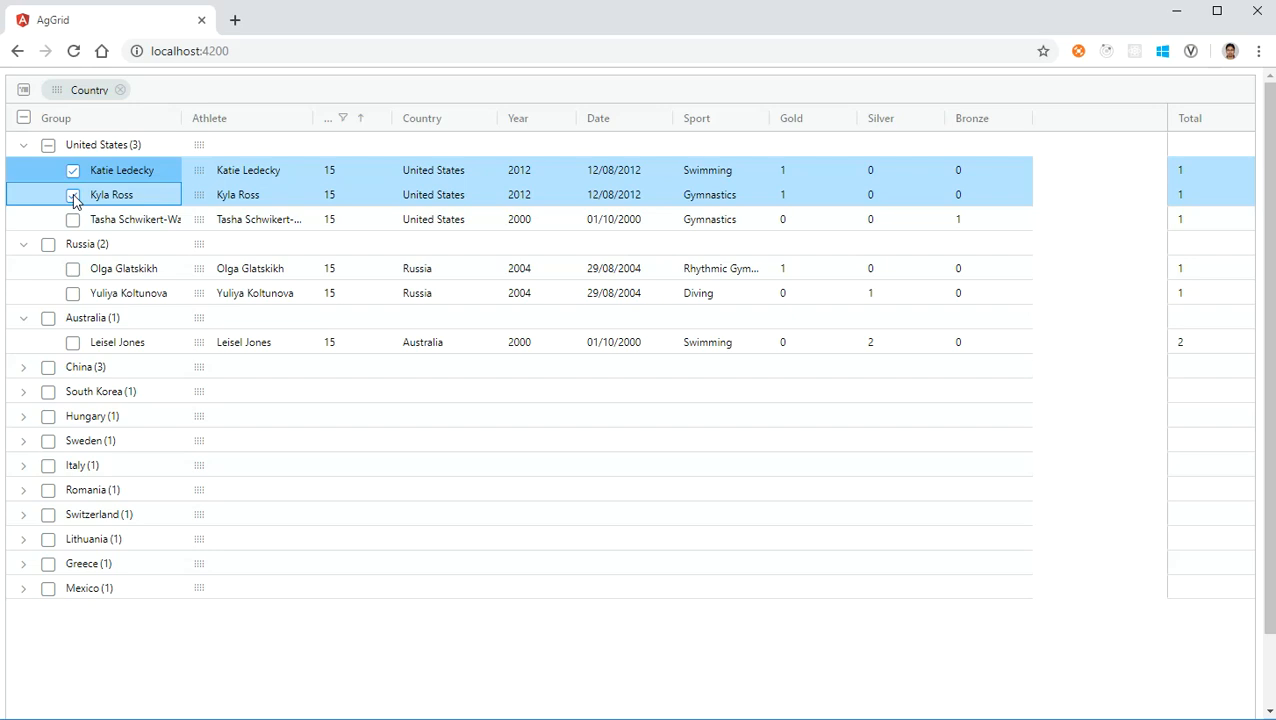
click(72, 194)
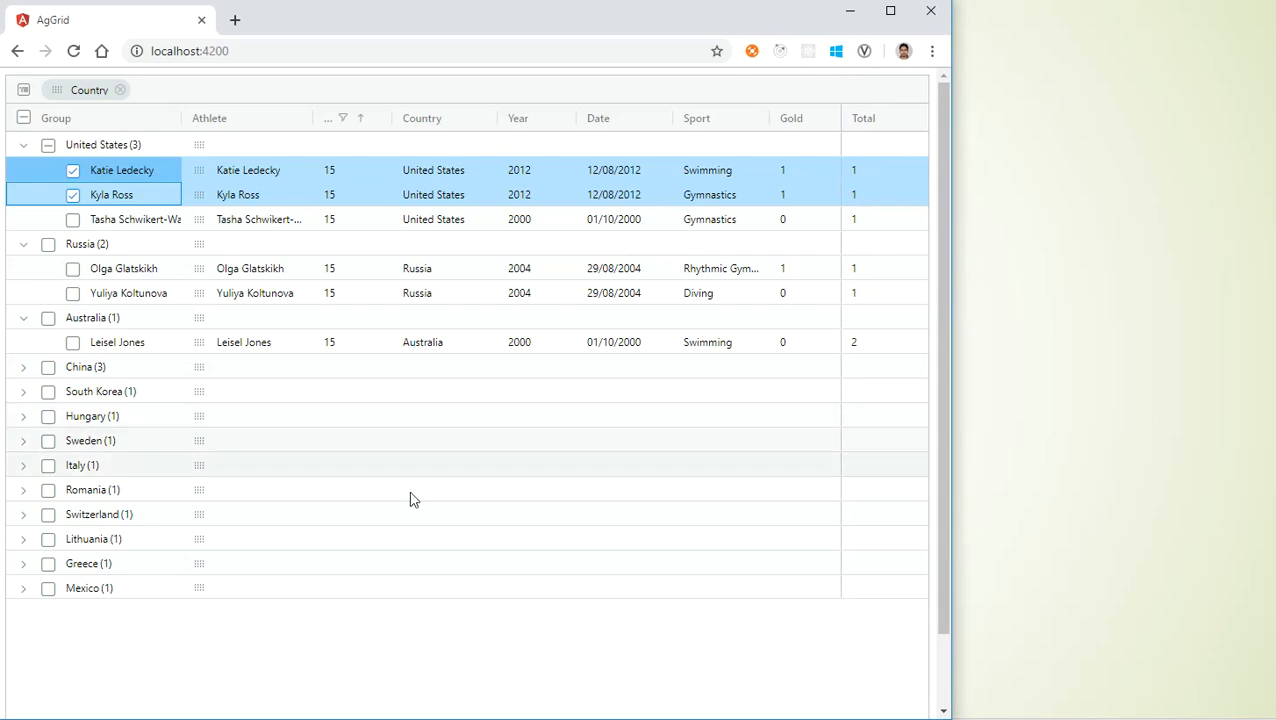
scroll(down, 3)
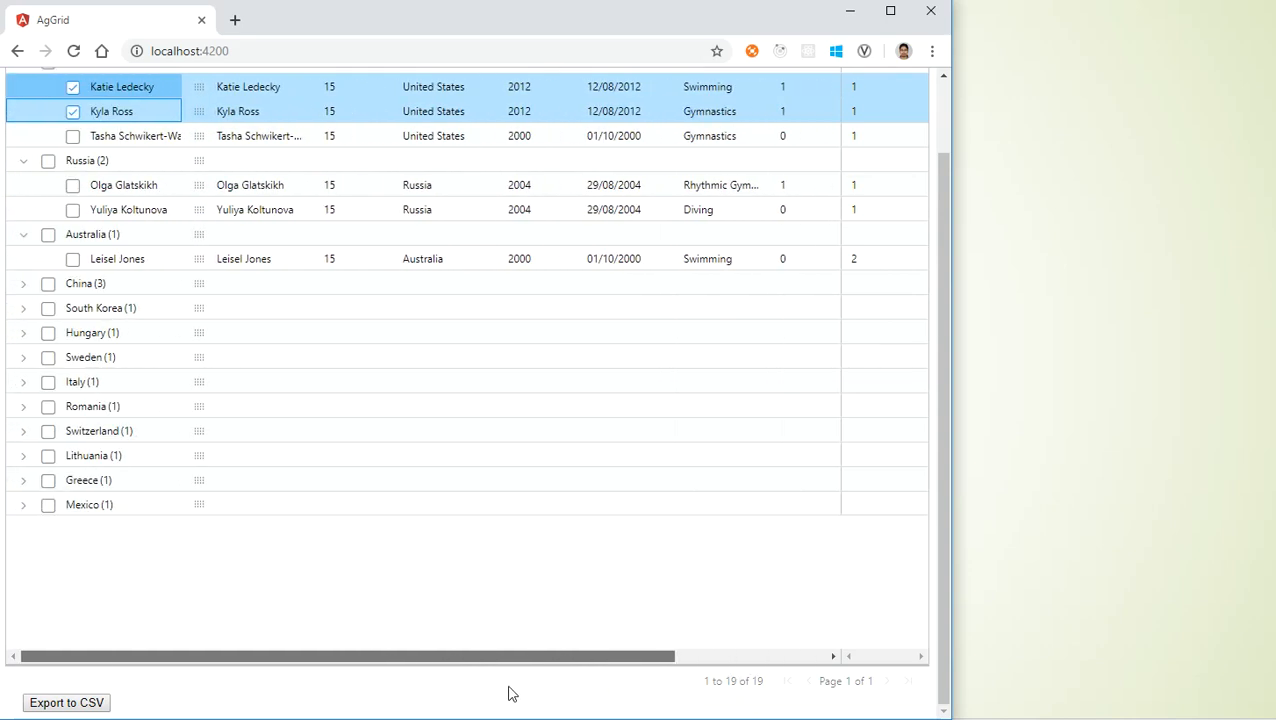
mouse_move(475, 673)
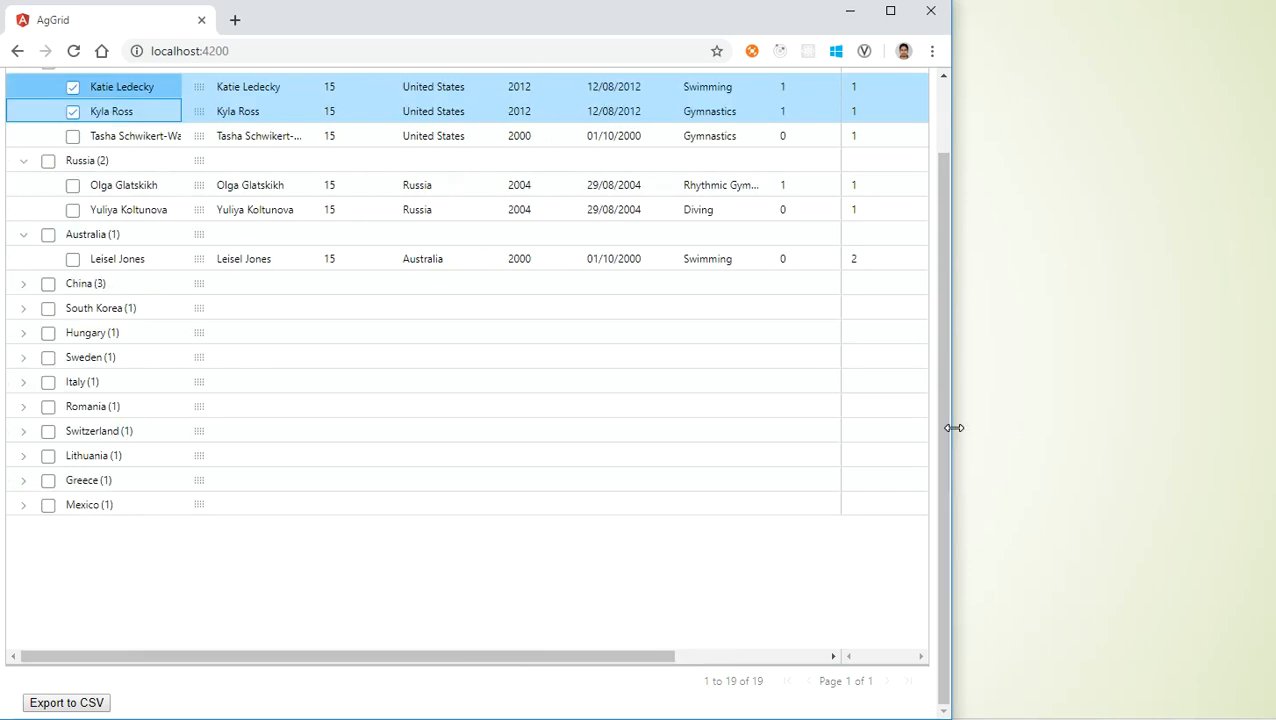
drag(948, 427, 1270, 447)
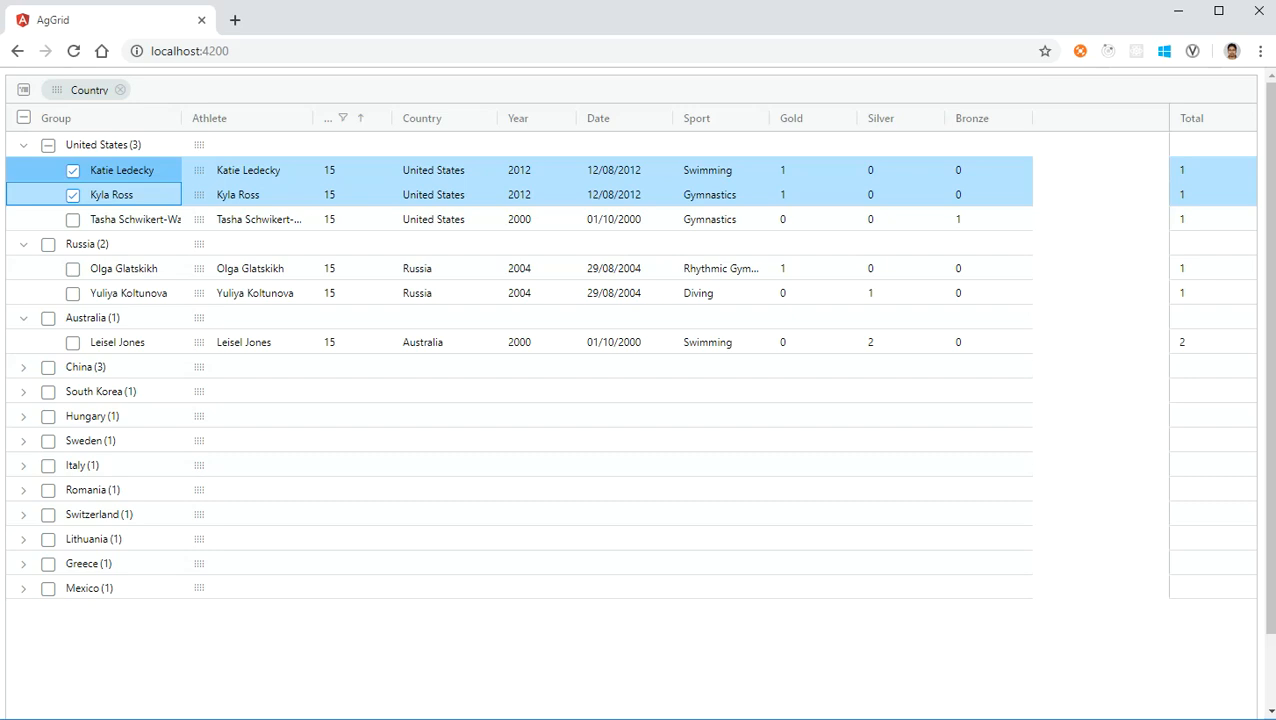
key(alt+tab)
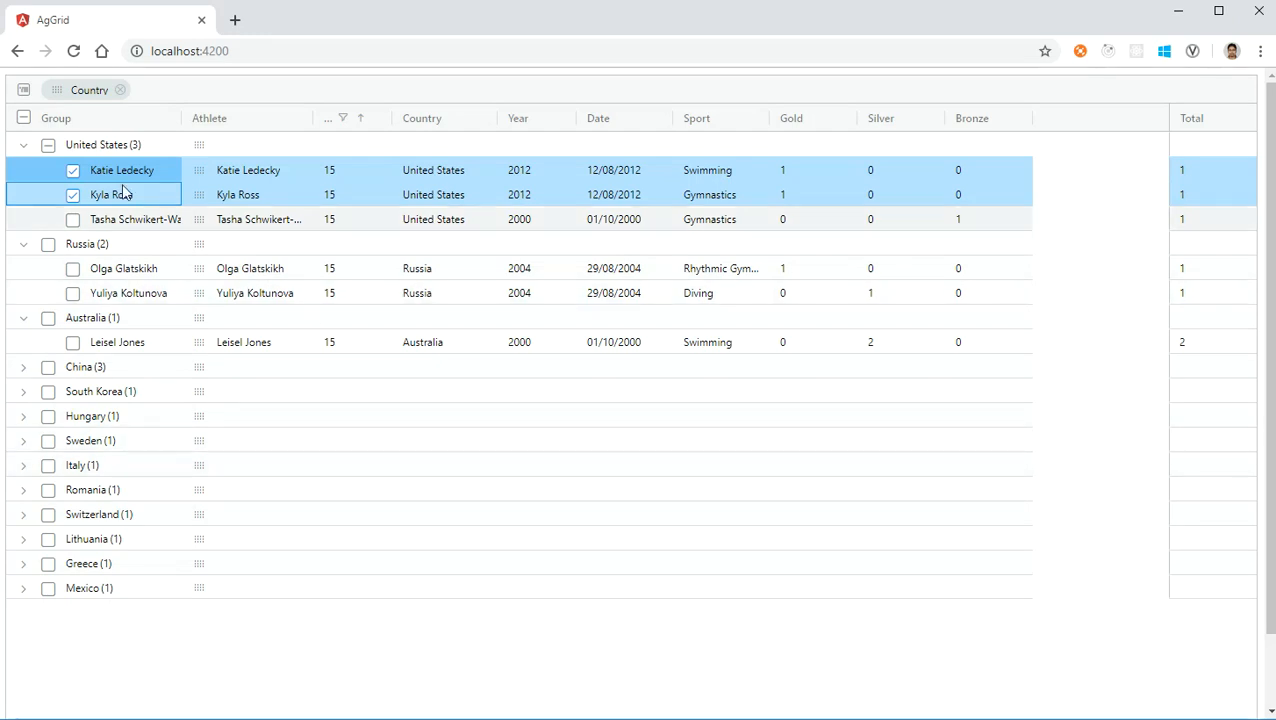
Collapse the United States, Russia and Australia groups to show only country rows
click(23, 144)
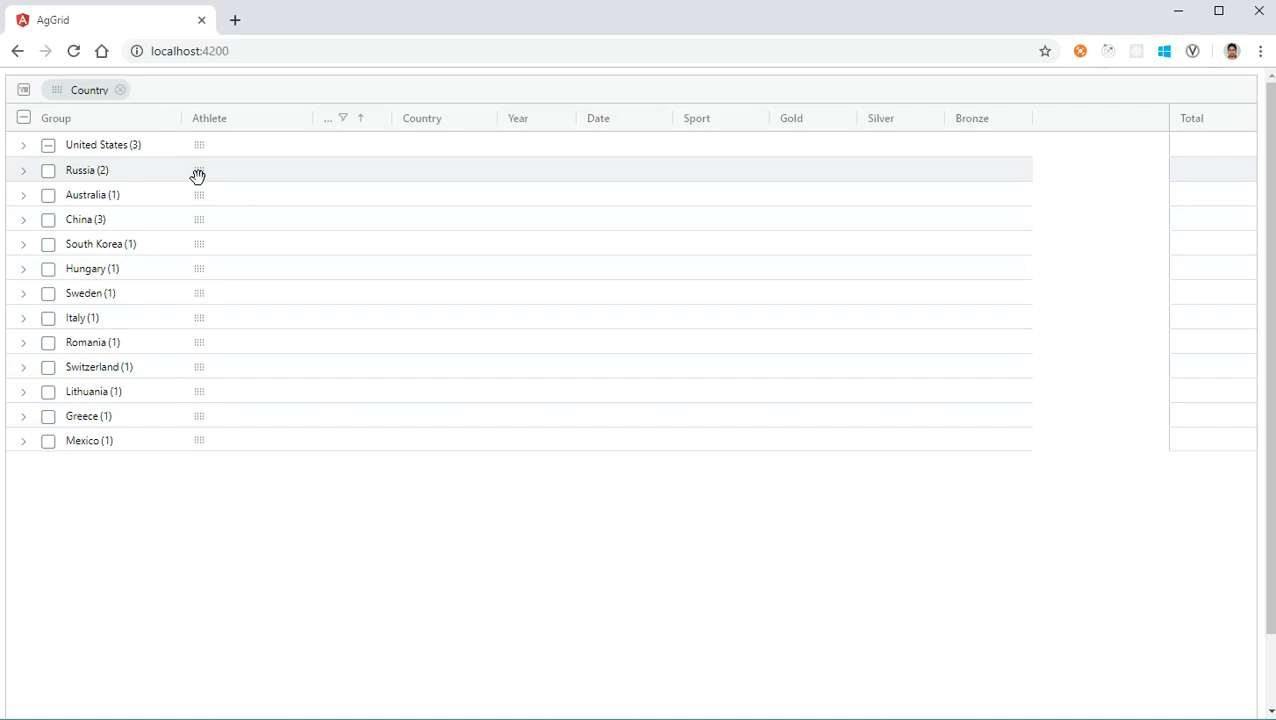
click(247, 169)
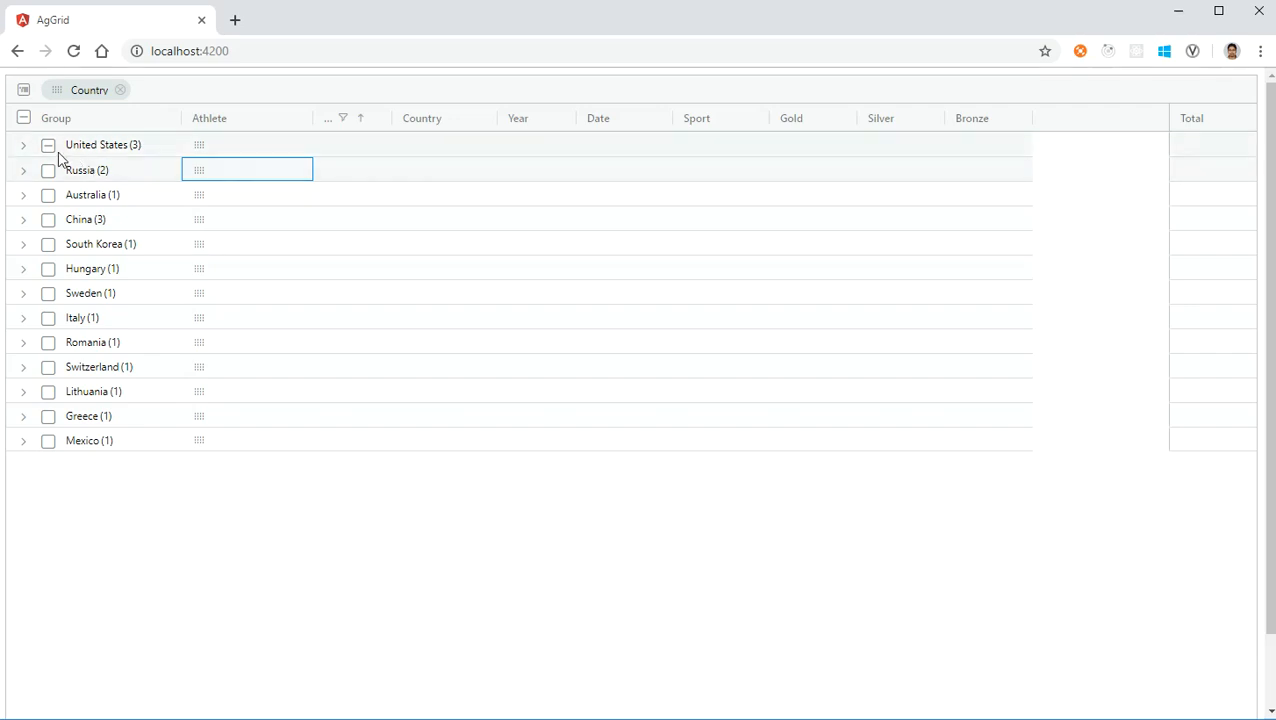
click(103, 144)
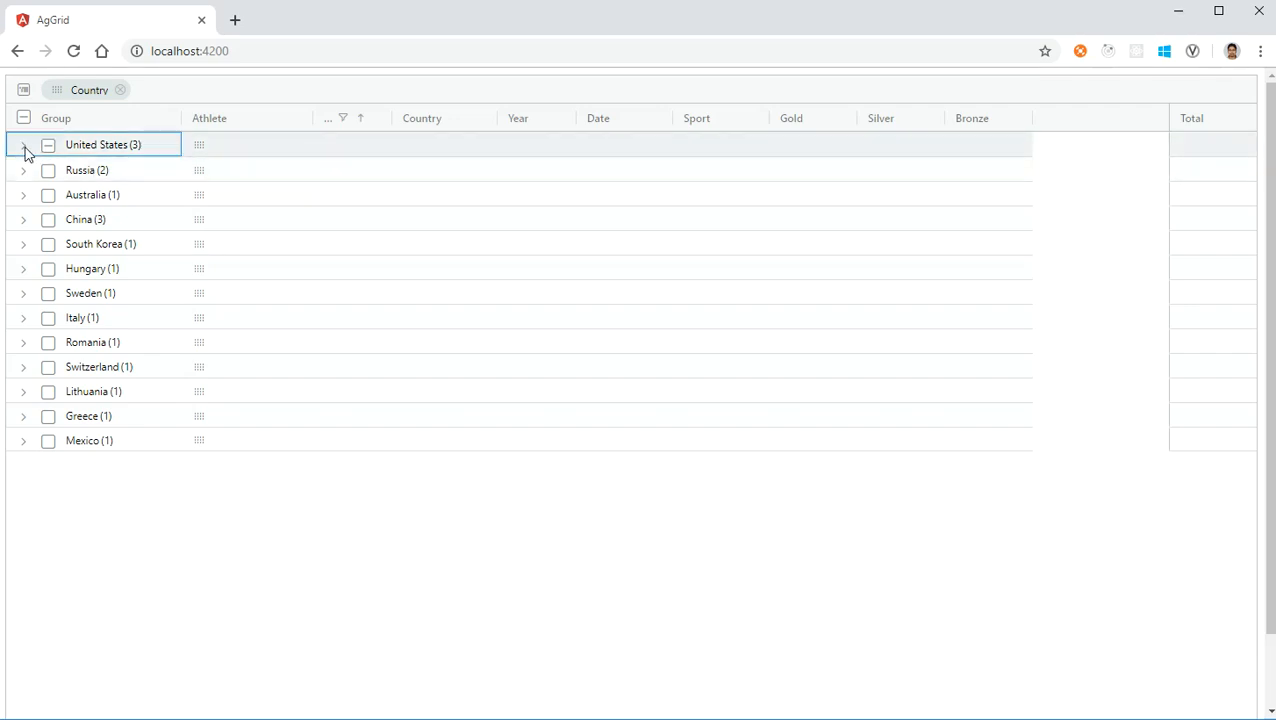
Re-expand United States and change Katie Ledecky's age to 16
click(23, 144)
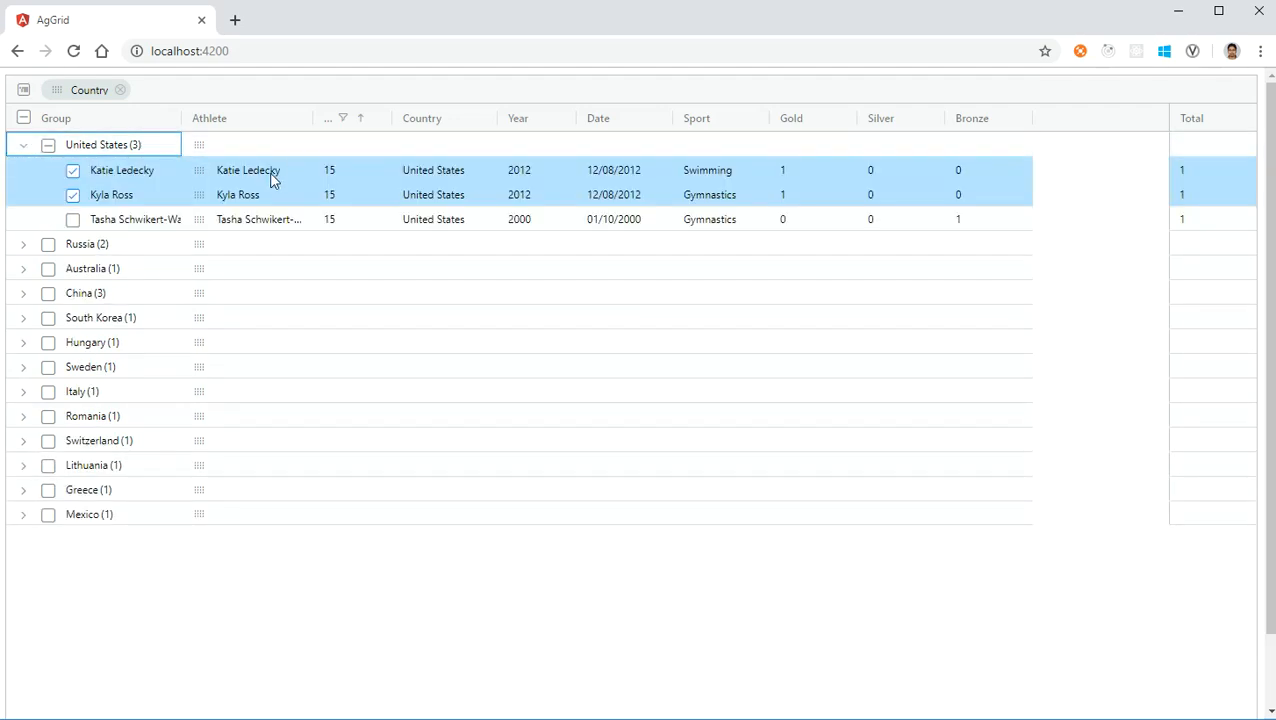
mouse_move(350, 181)
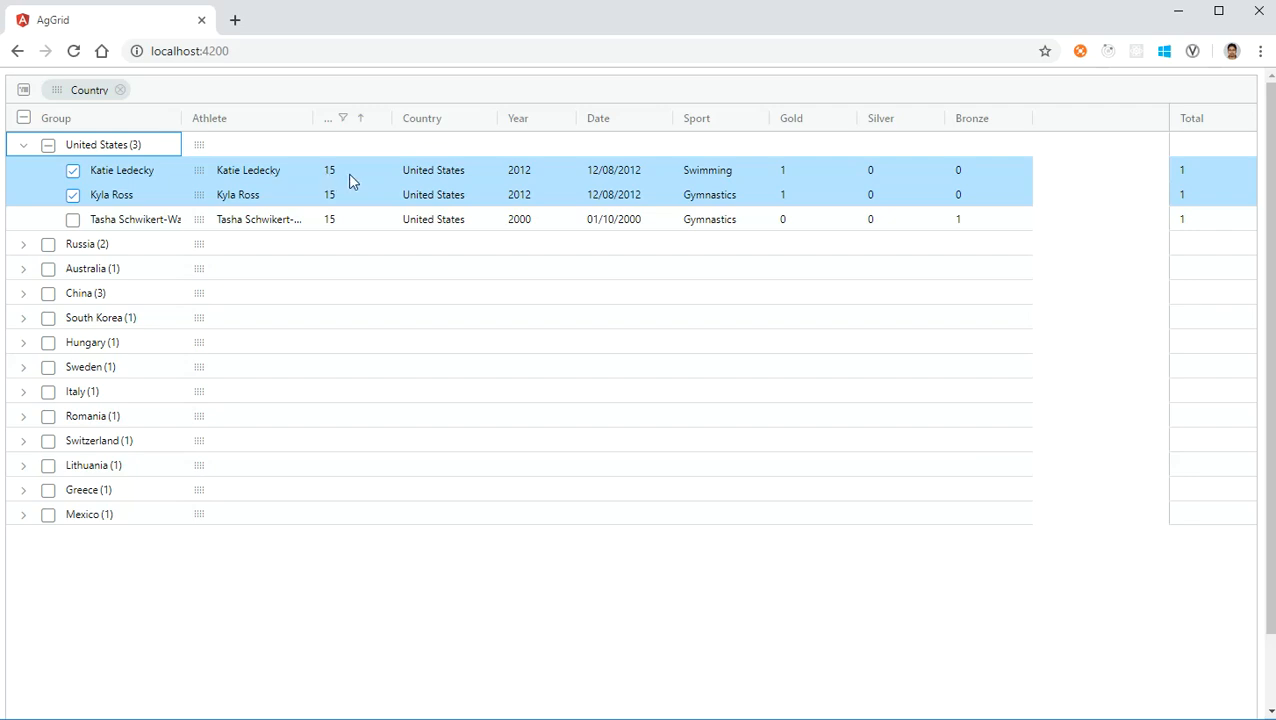
double_click(329, 169)
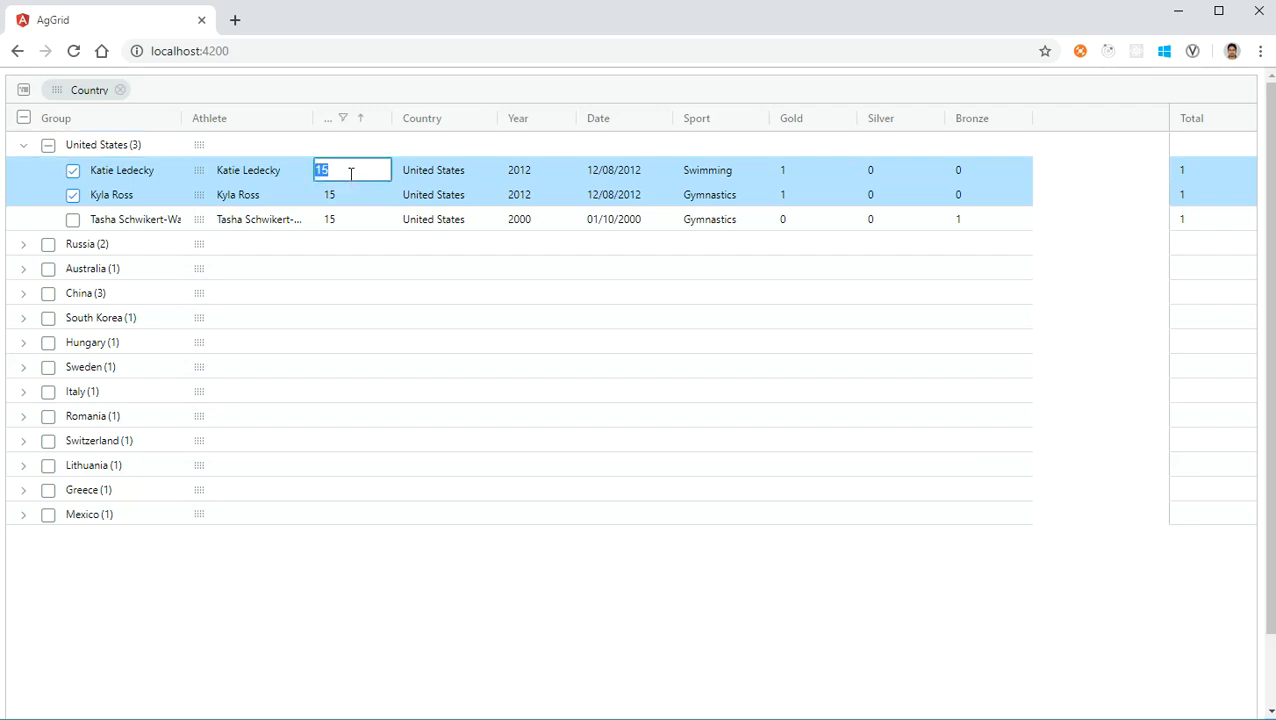
text(16)
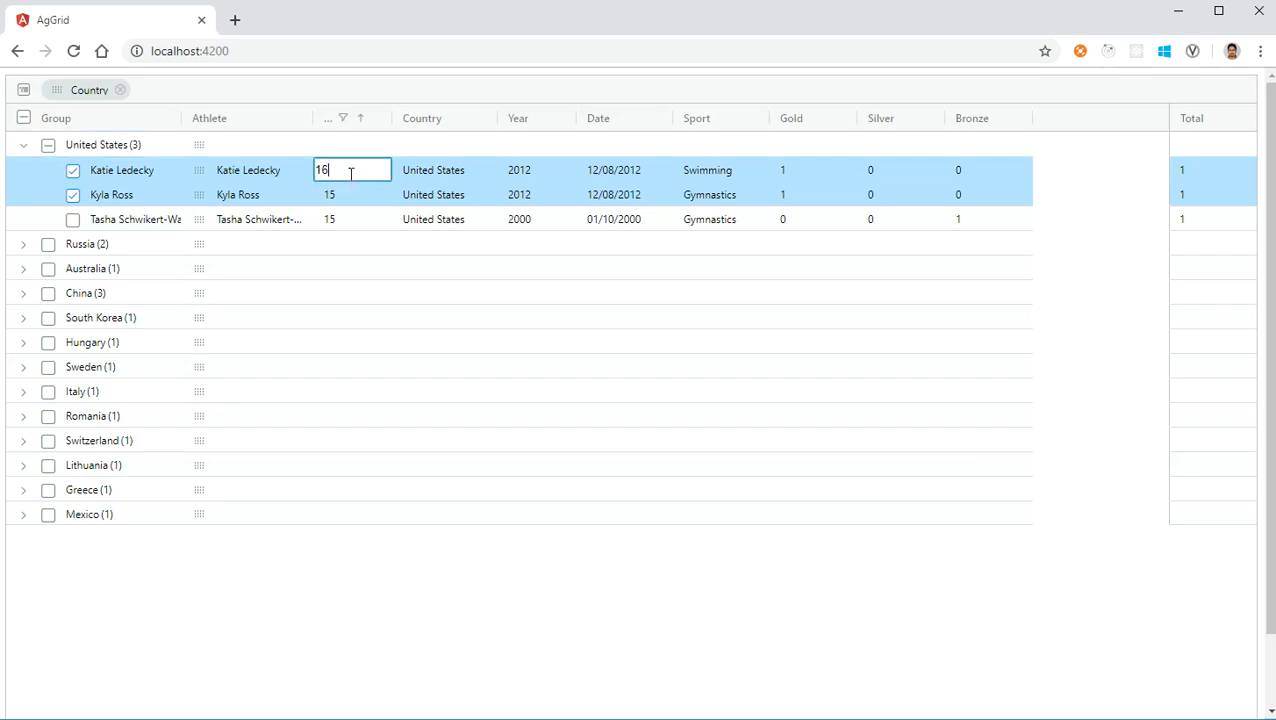
click(352, 268)
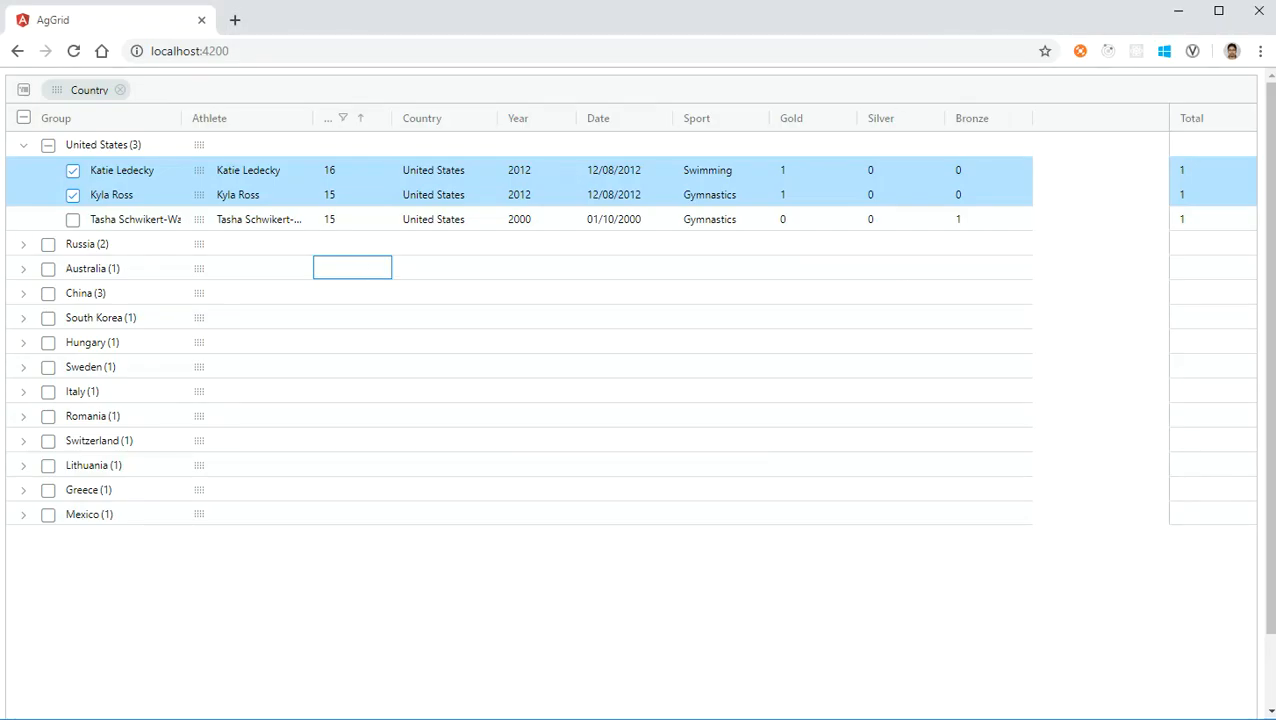
Export the grid to CSV and open export (8).csv from Chrome's download bar
scroll(down, 3)
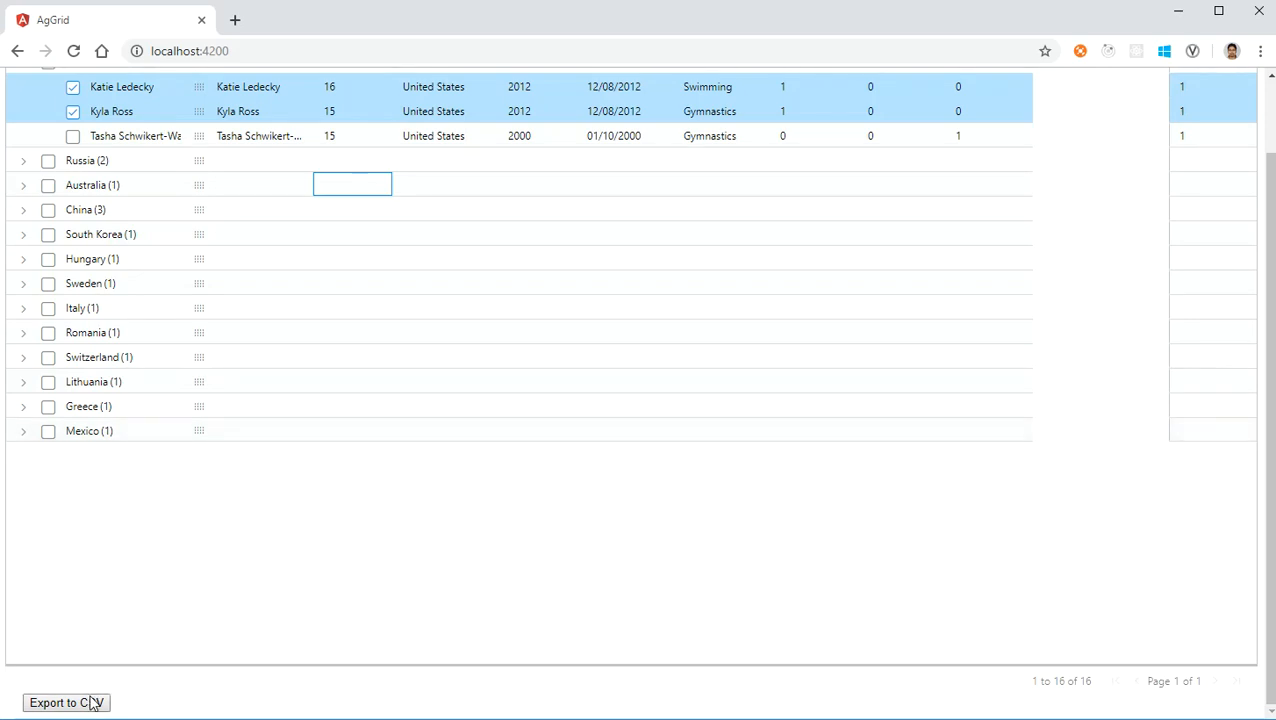
mouse_move(65, 240)
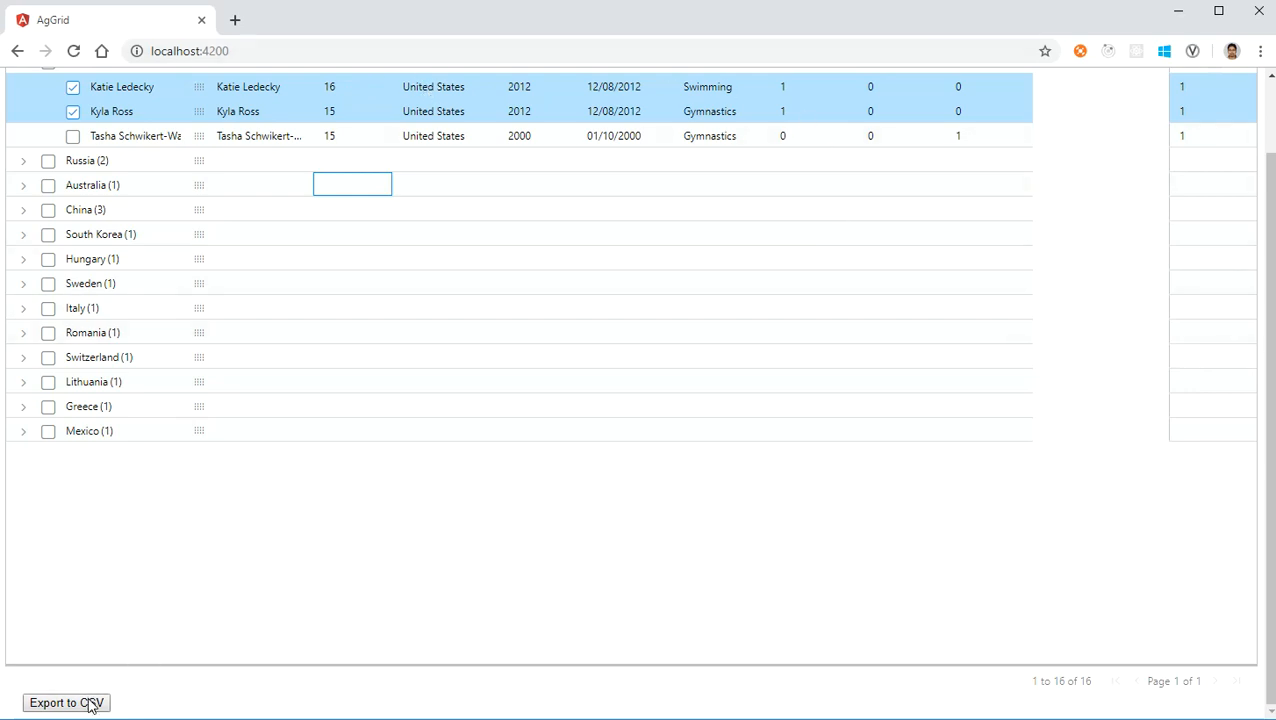
click(66, 702)
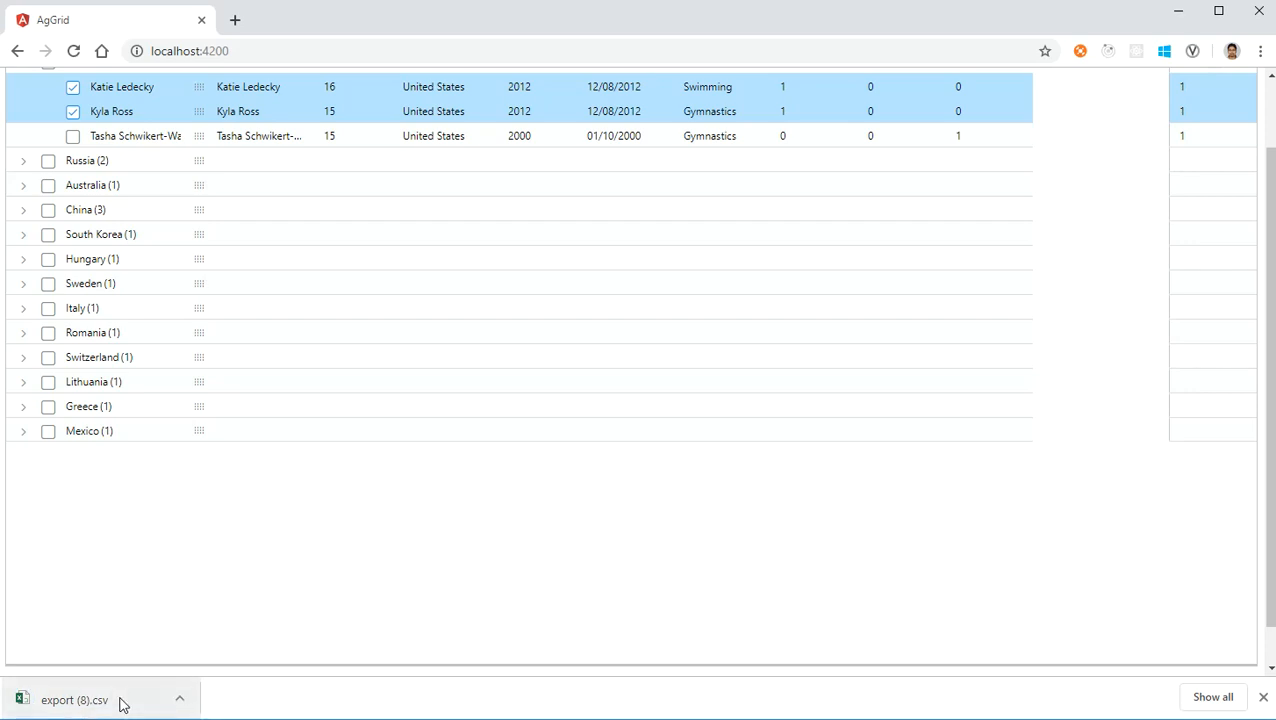
click(75, 700)
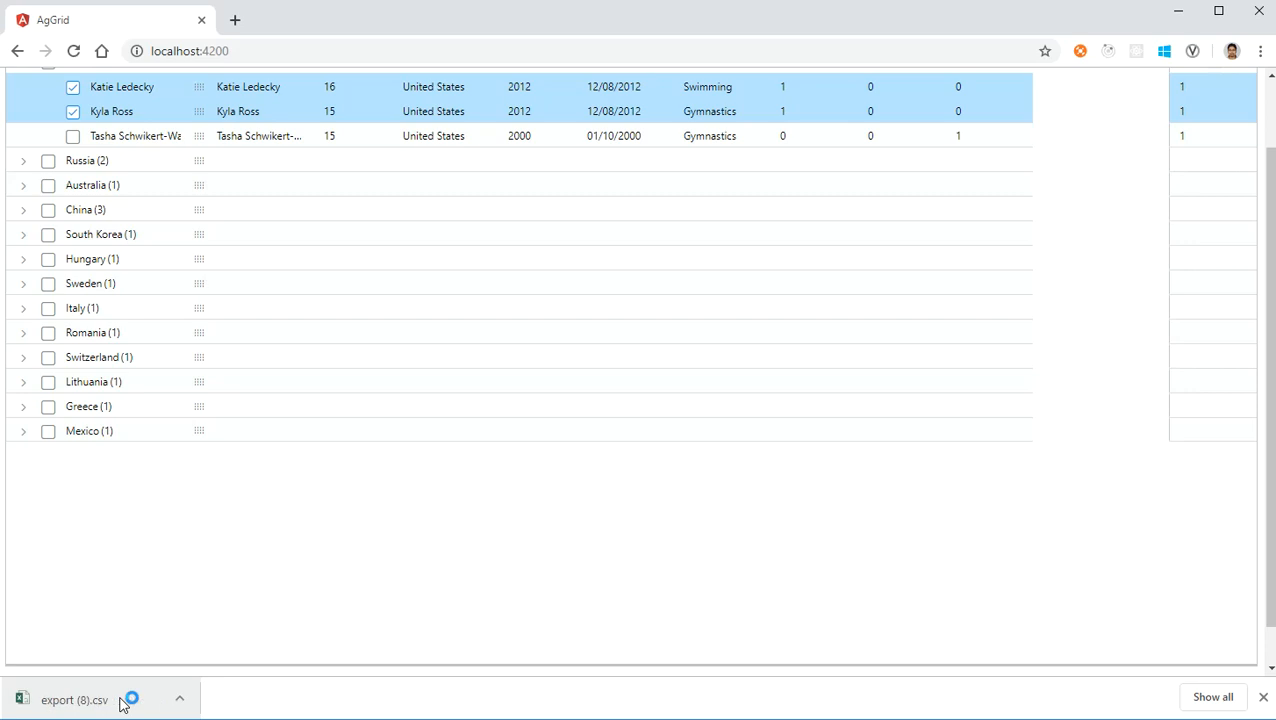
mouse_move(140, 702)
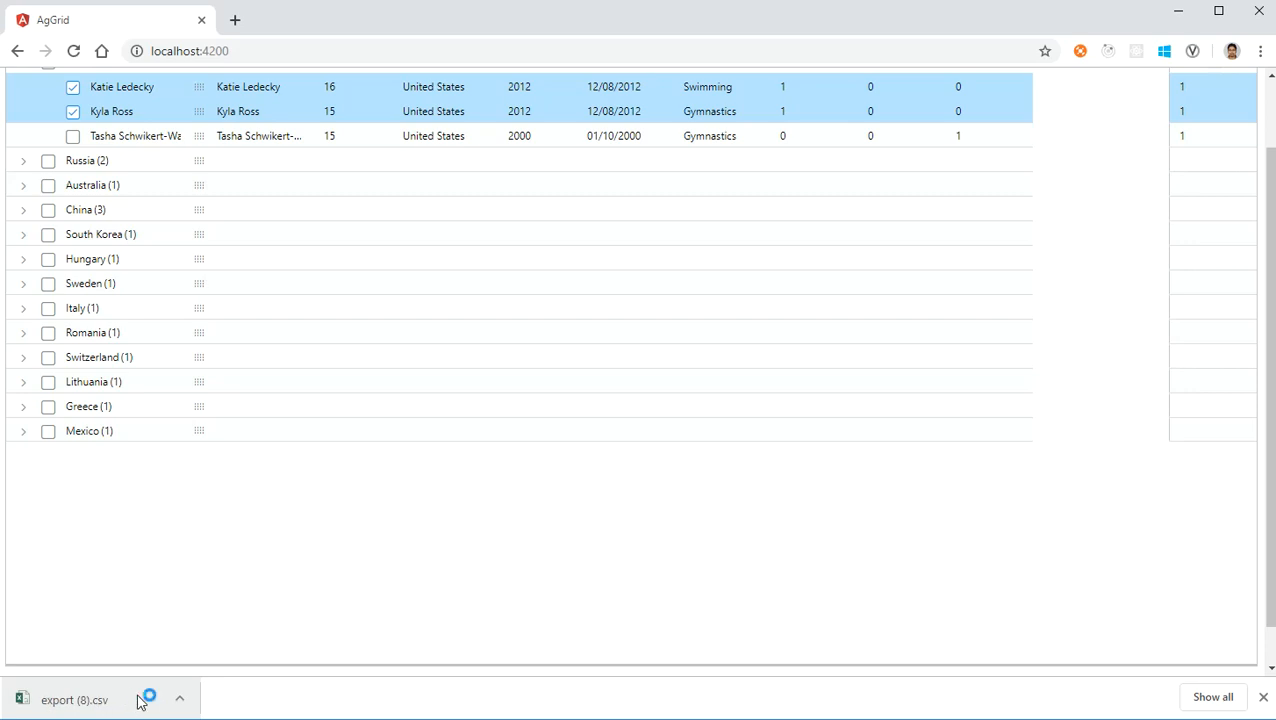
click(74, 699)
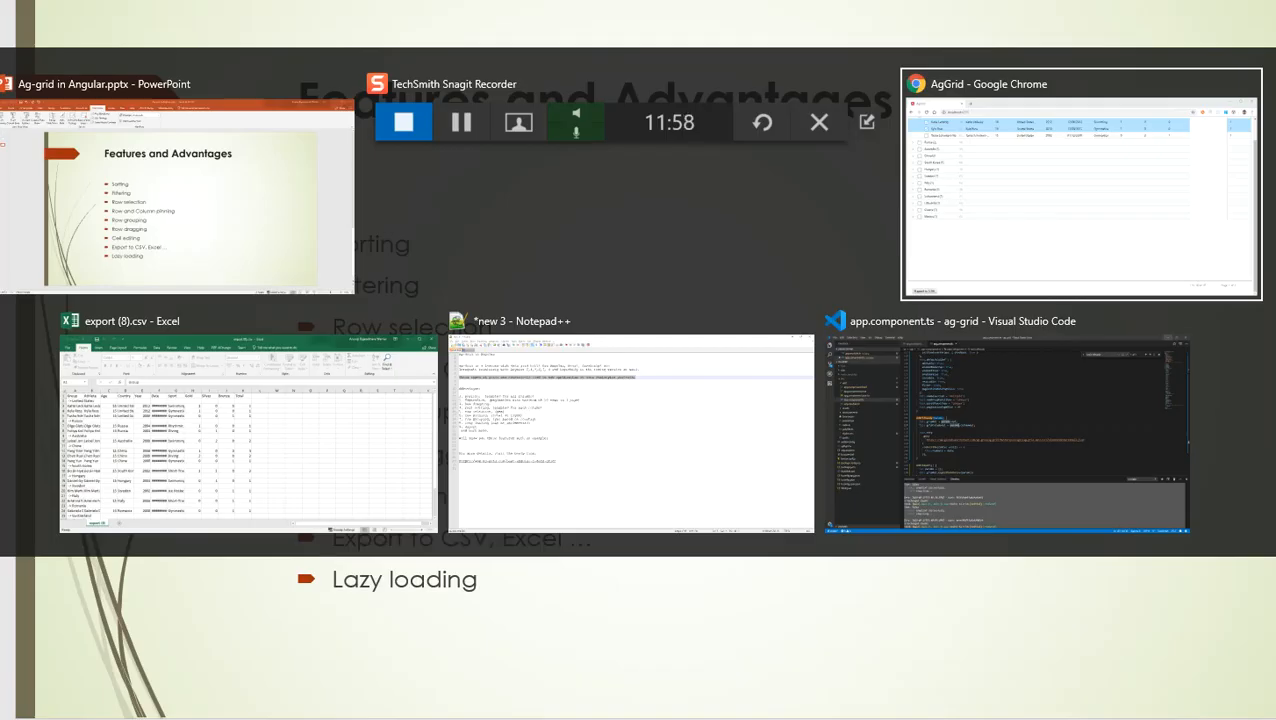
Expand Russia (2) to load Olga Glatskikh and Yuliya Koltunova
click(1080, 185)
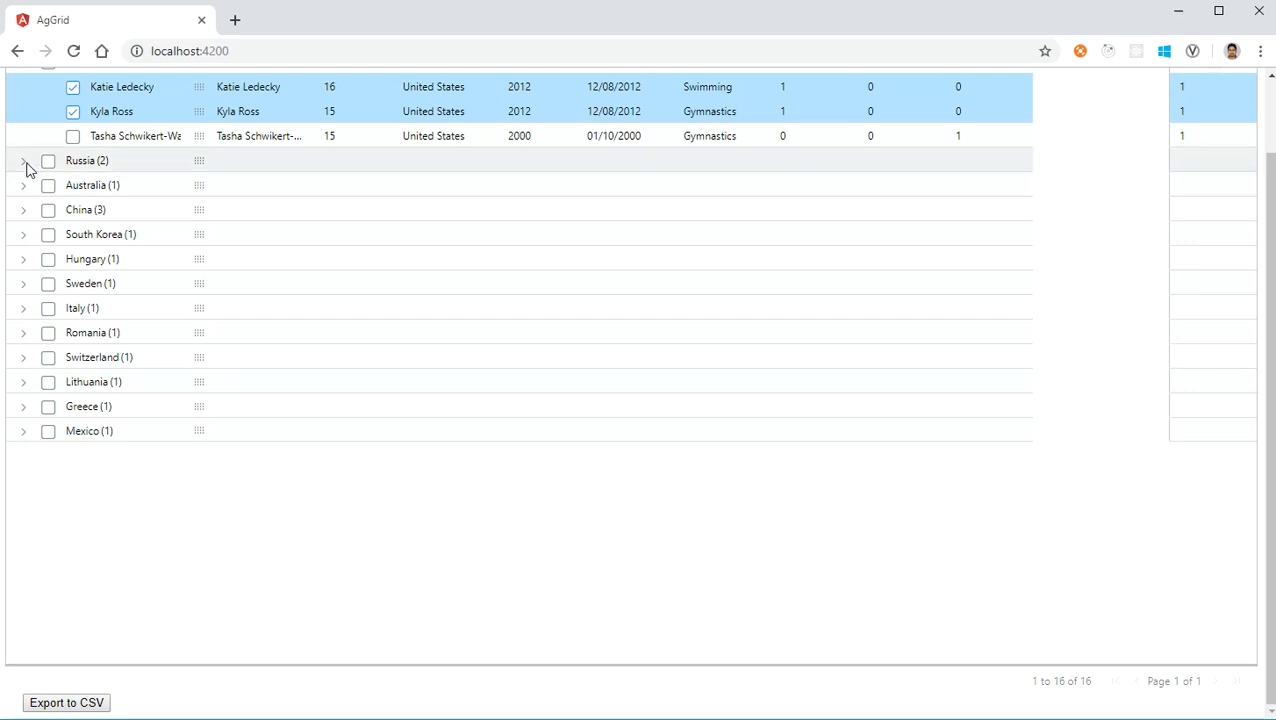
click(22, 160)
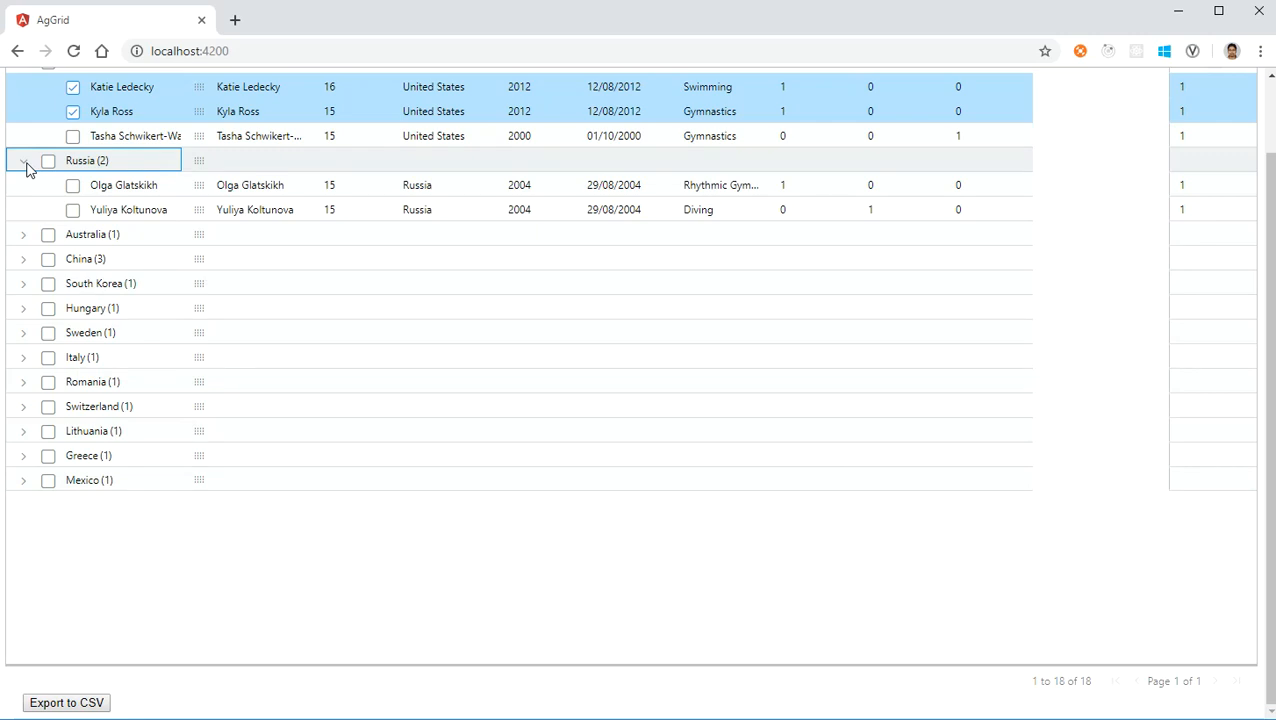